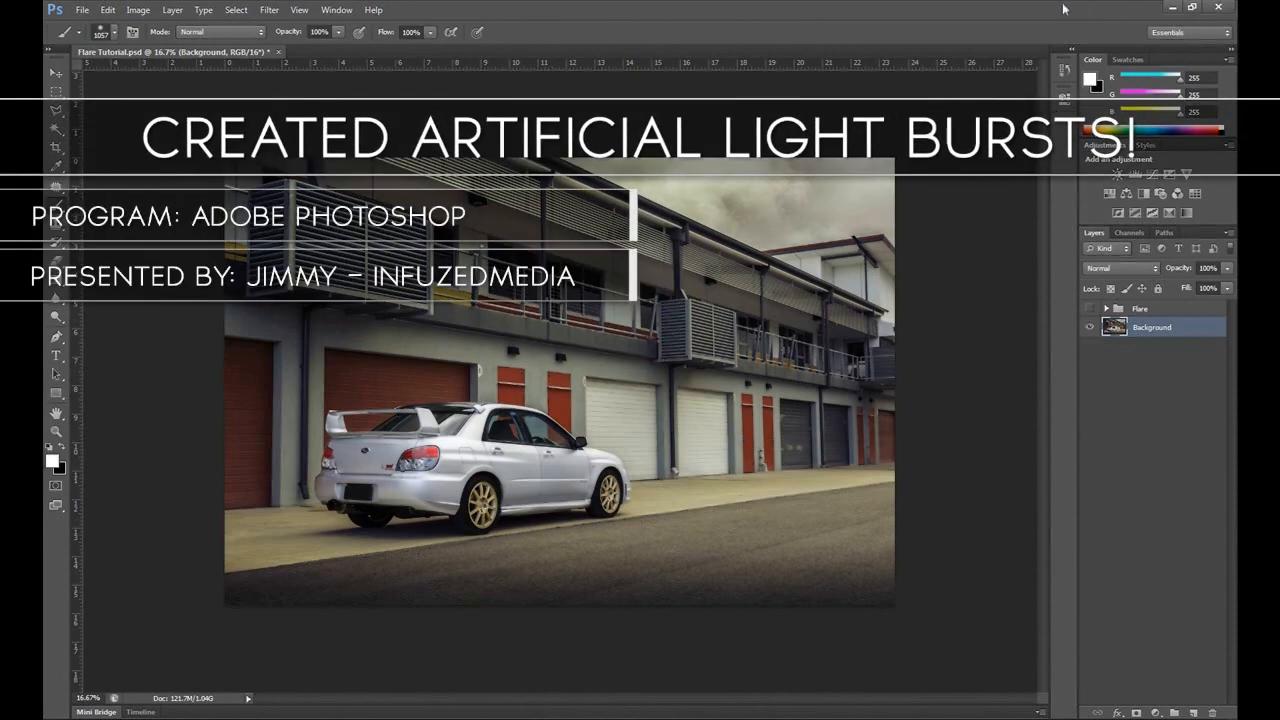
mouse_move(1060, 32)
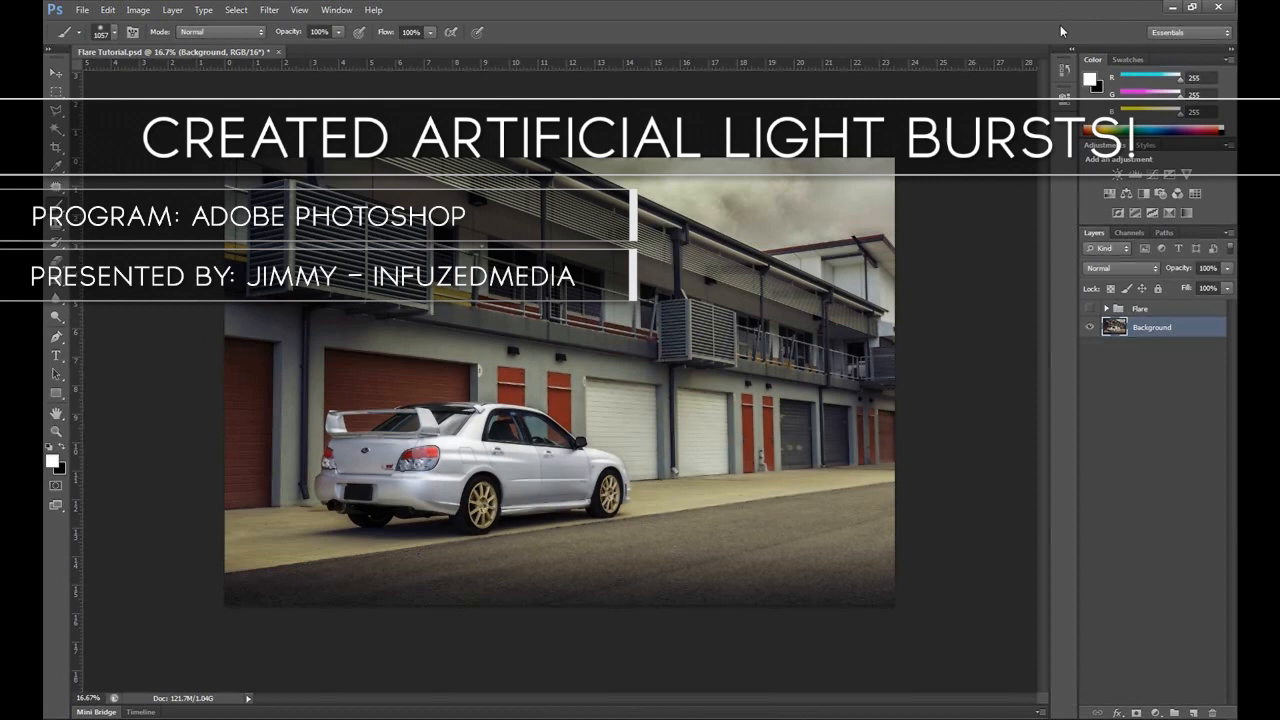
mouse_move(1060, 56)
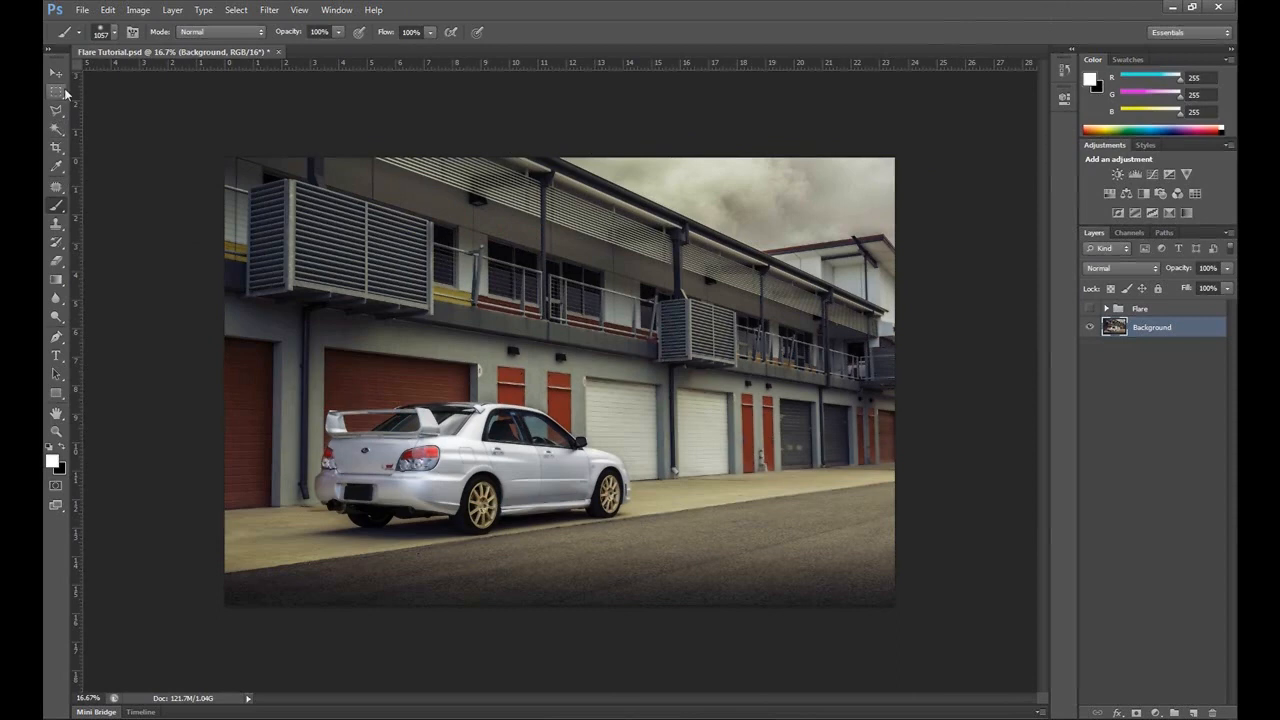
mouse_move(56, 92)
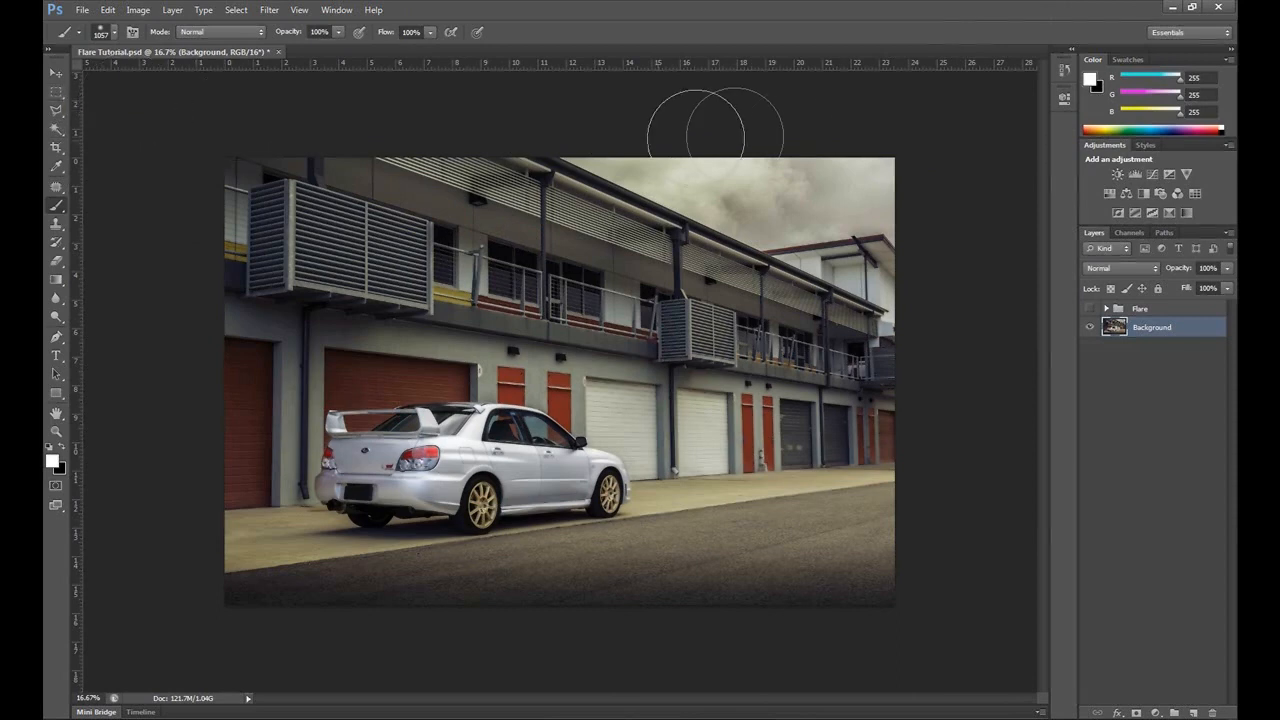
mouse_move(976, 20)
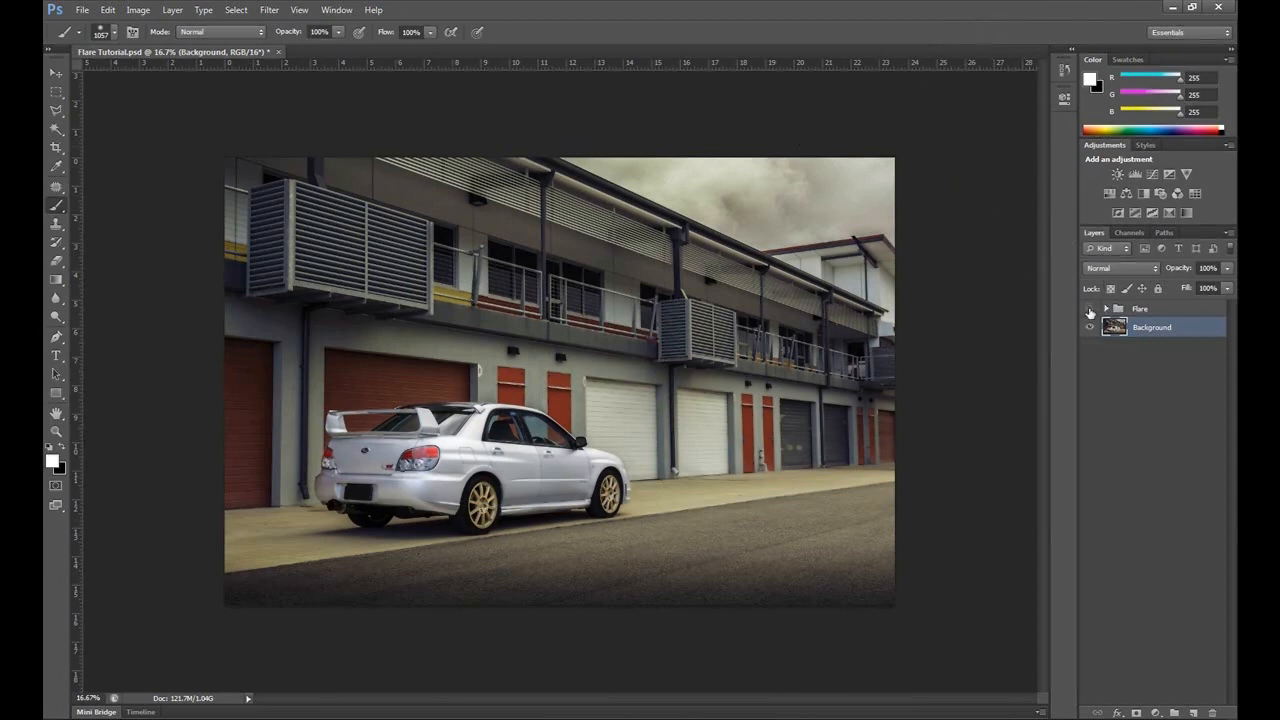
- Make the Flare group visible to preview the finished warm flare over the building
click(1088, 308)
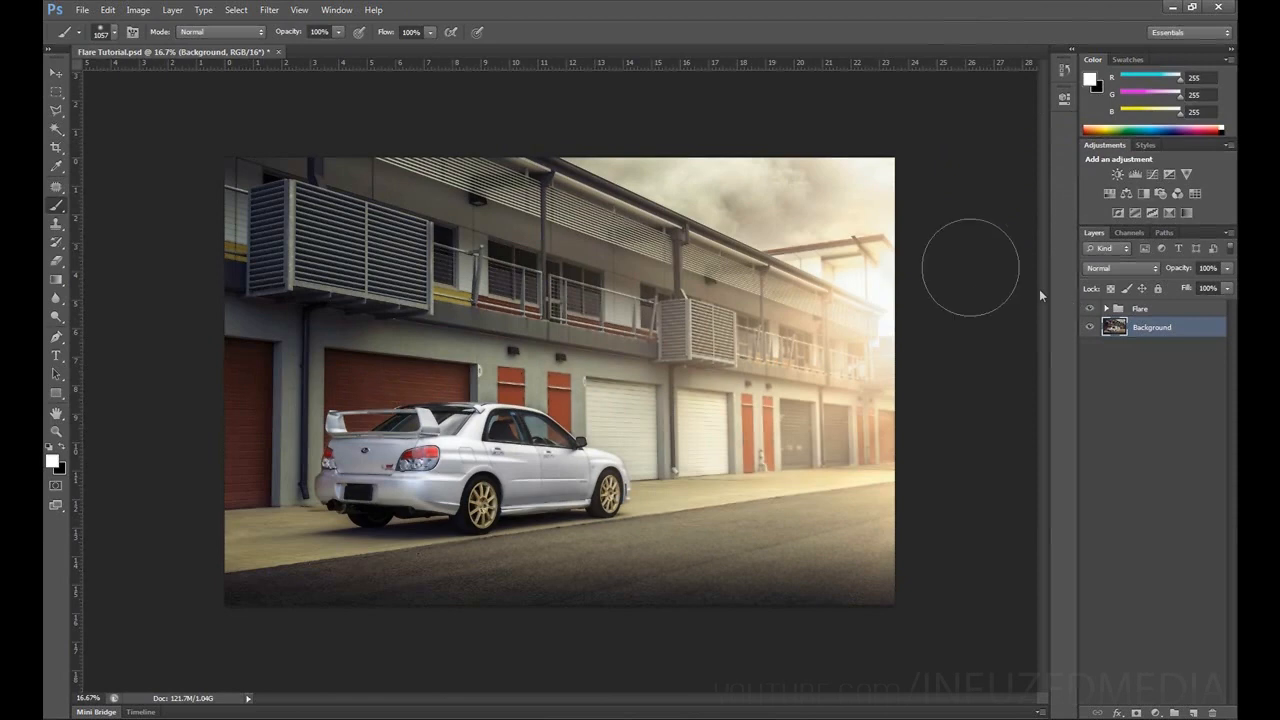
mouse_move(840, 448)
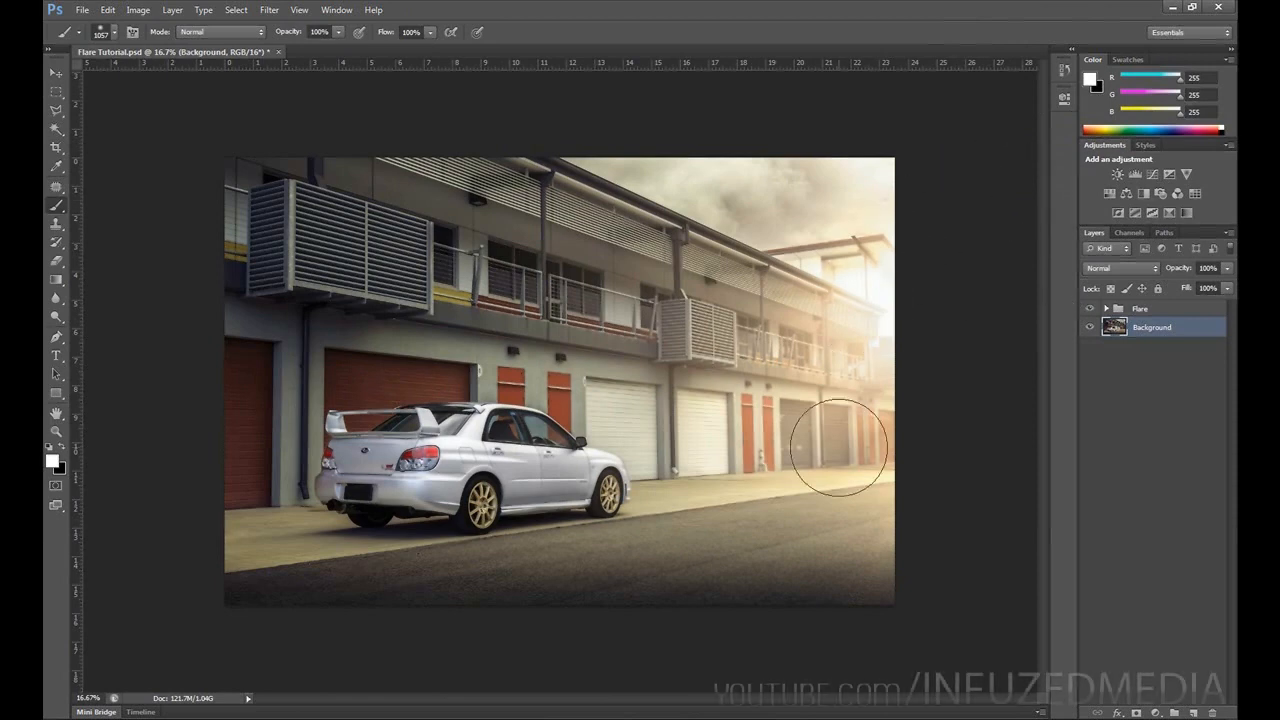
mouse_move(870, 284)
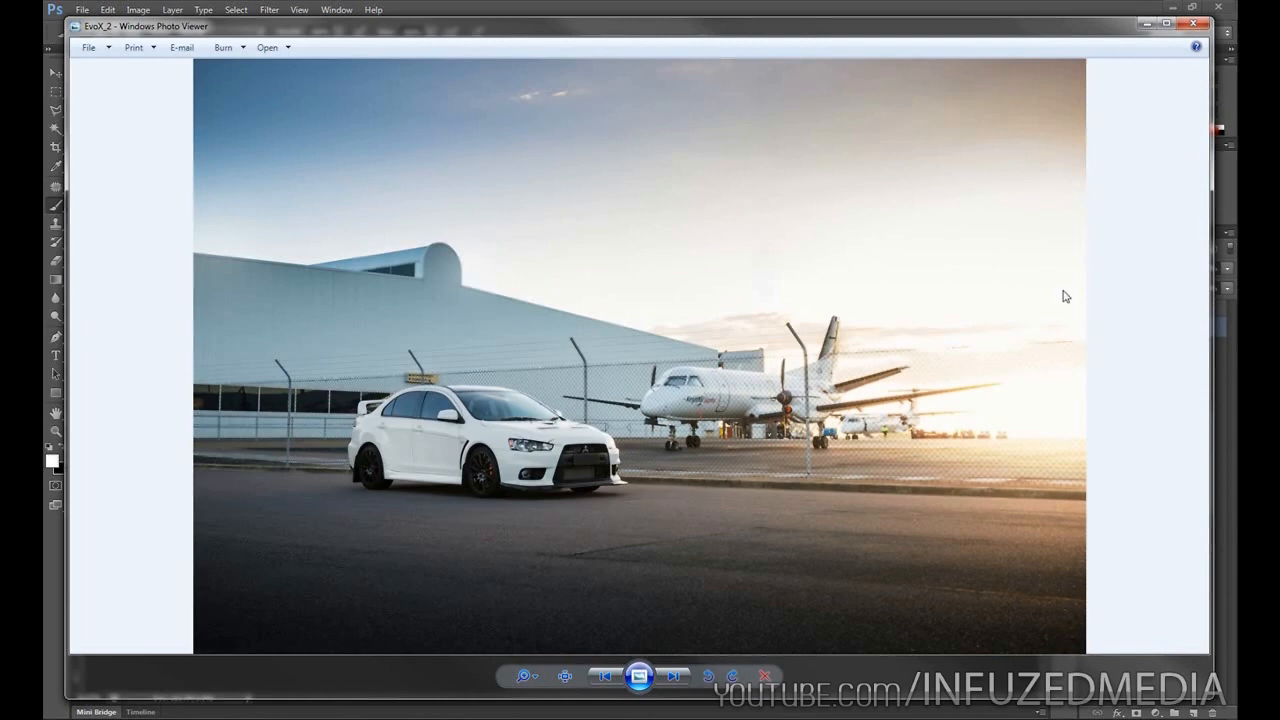
mouse_move(950, 356)
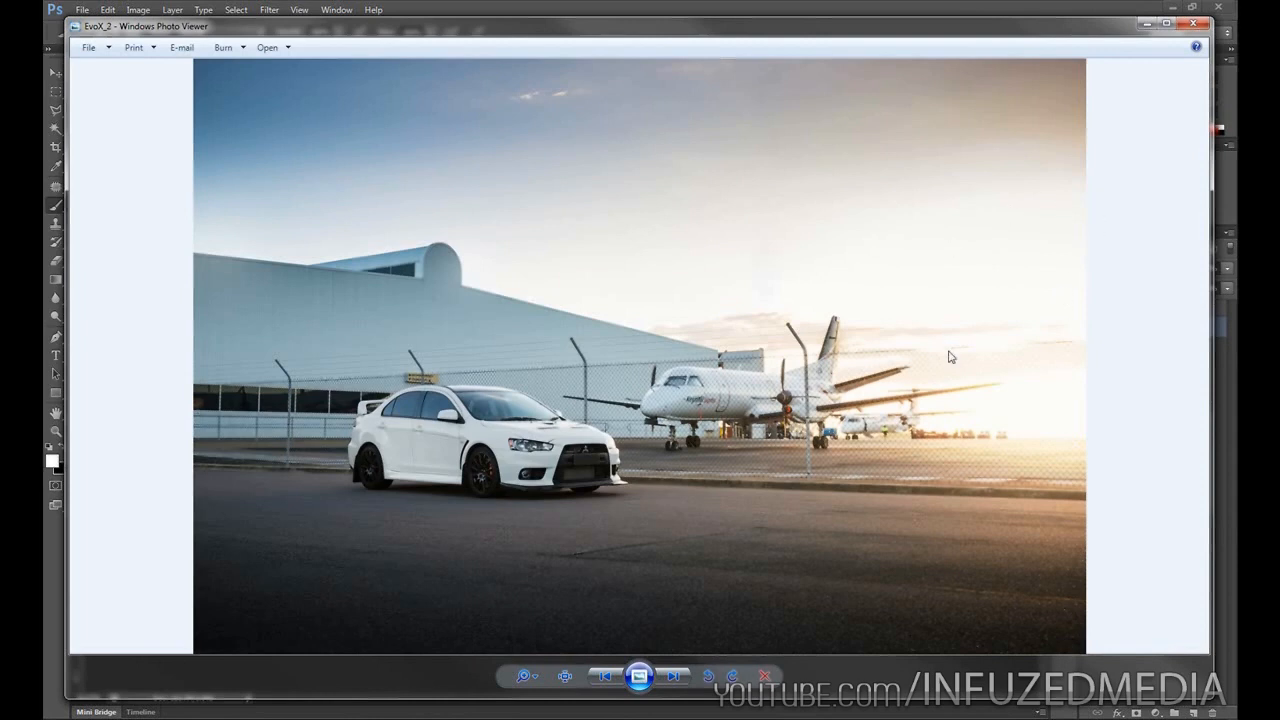
- Browse the example sunlight-flare car photos in Windows Photo Viewer, then close the viewer
click(676, 676)
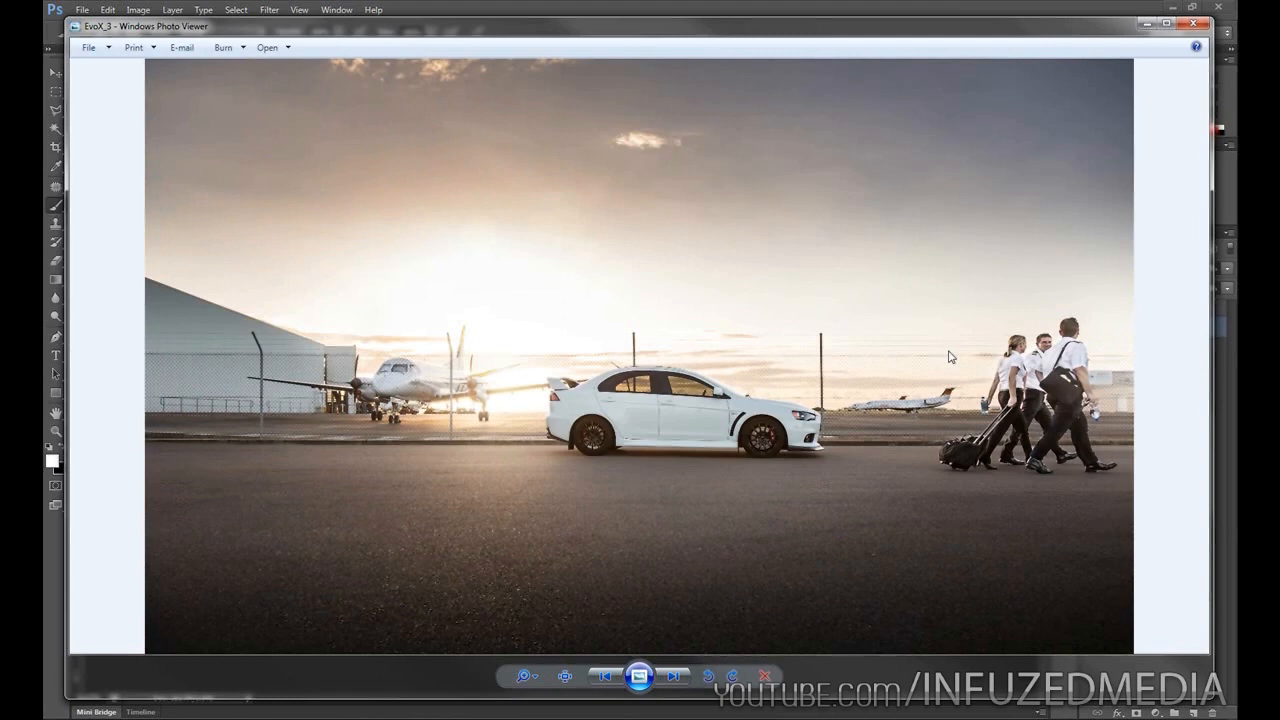
click(674, 676)
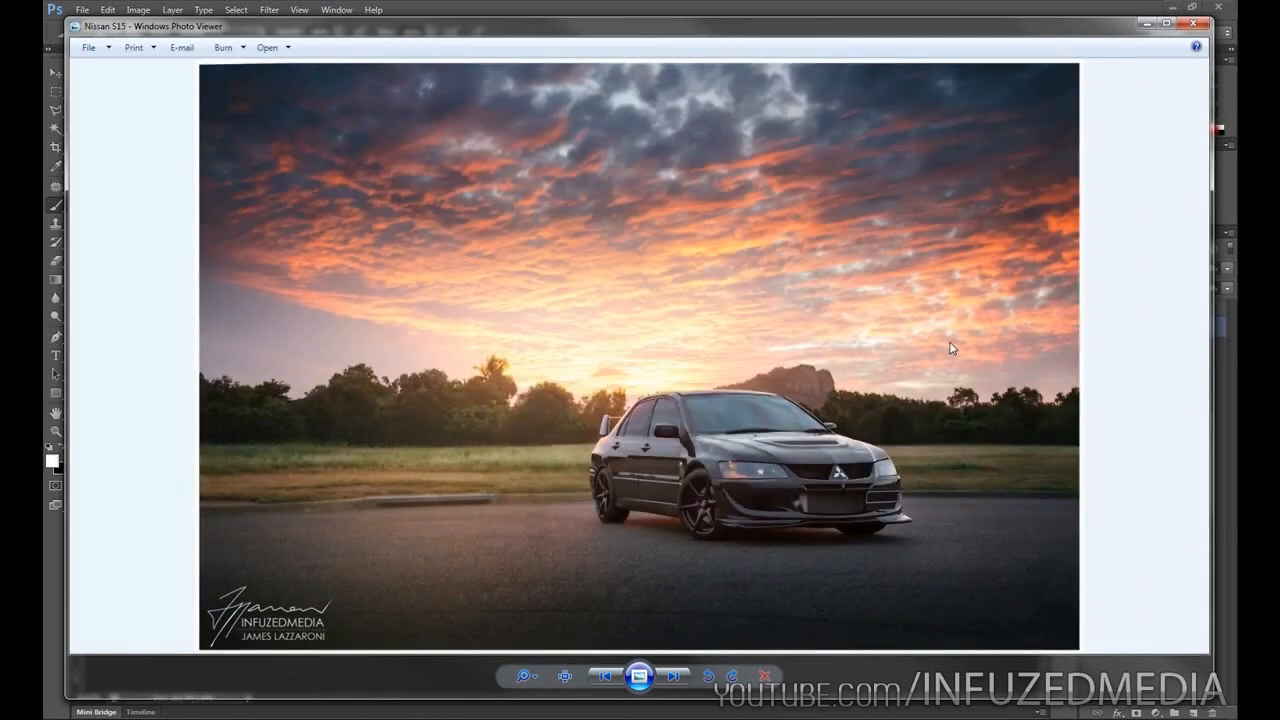
click(672, 676)
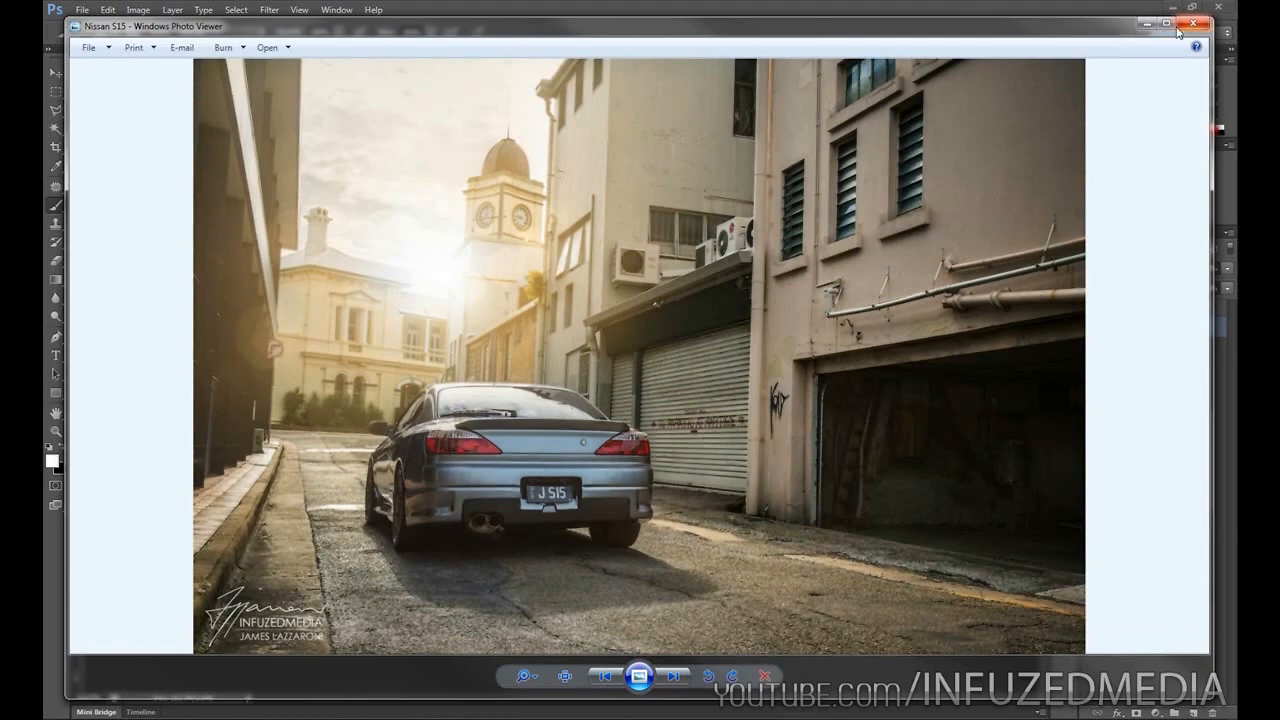
click(1194, 24)
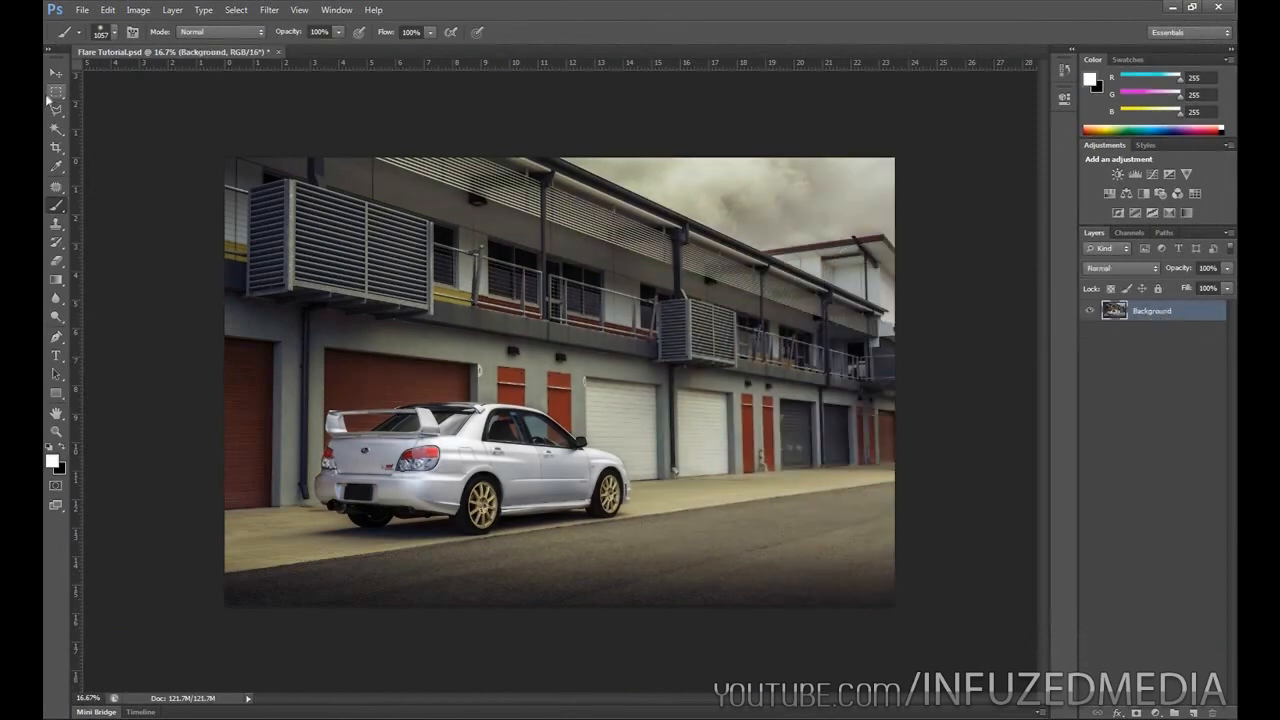
- Create a new empty layer above Background and rename it 'Middle'
click(56, 90)
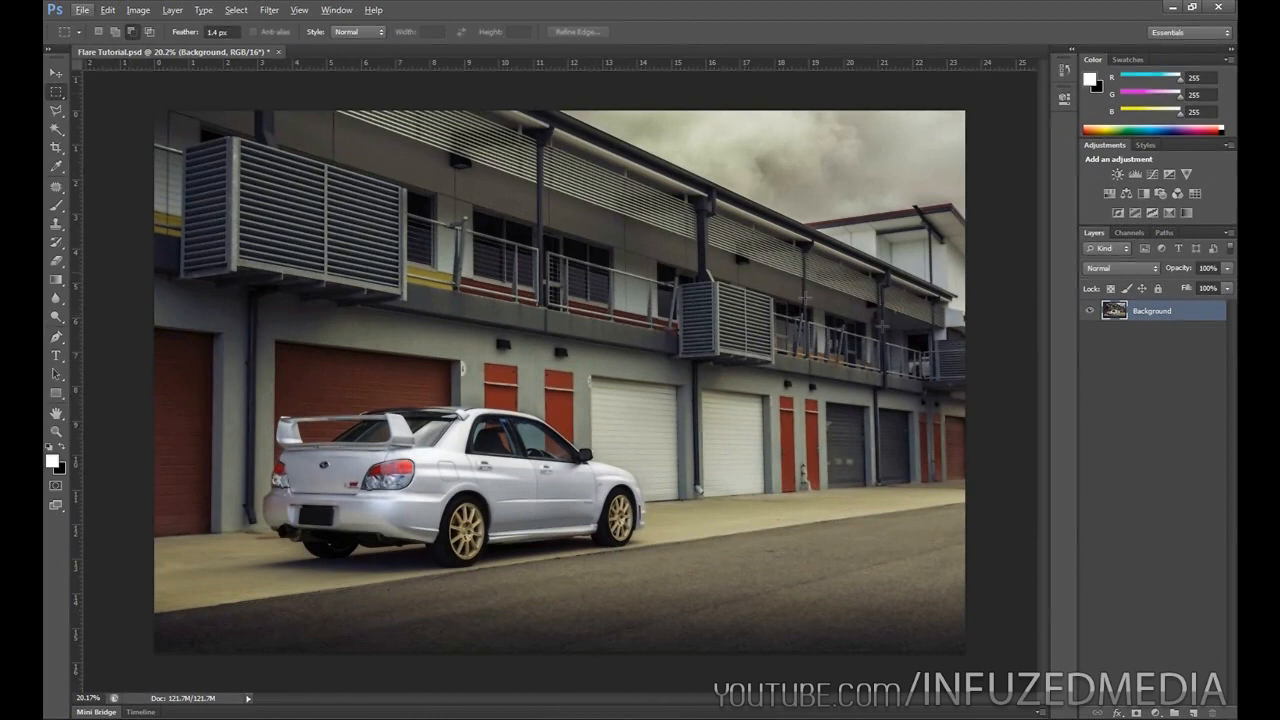
click(1152, 310)
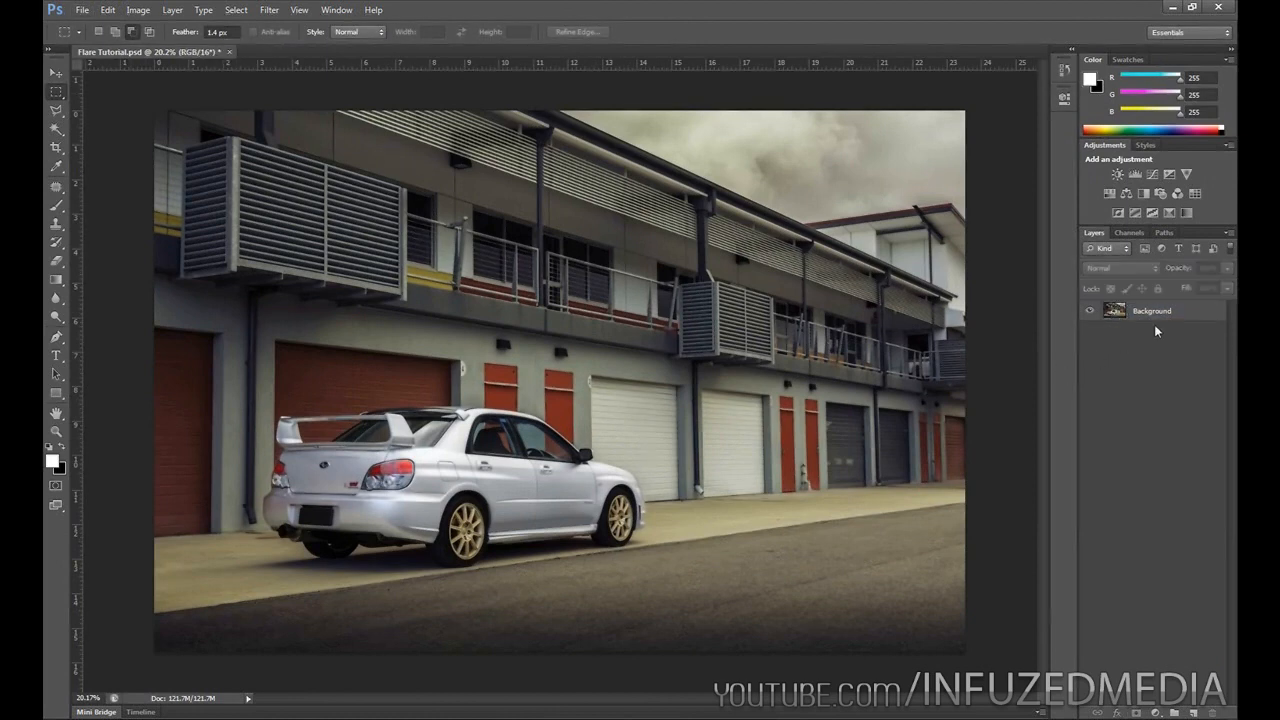
click(1150, 310)
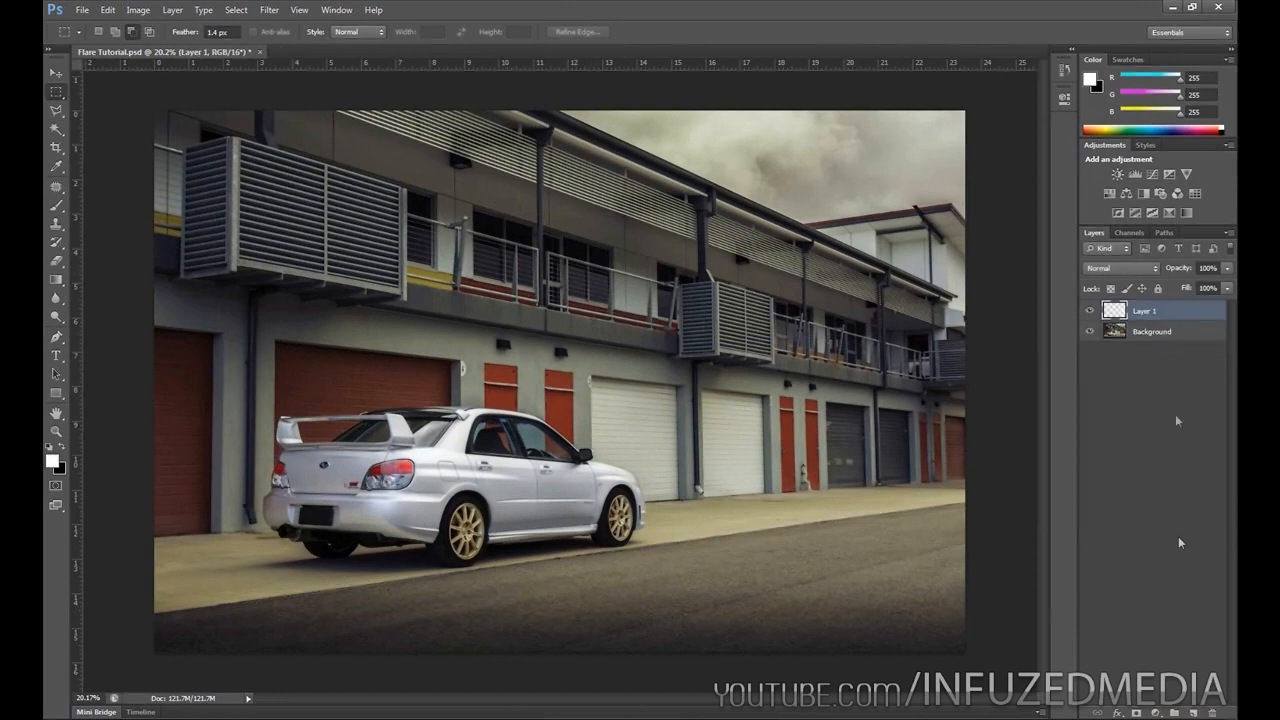
double_click(1144, 310)
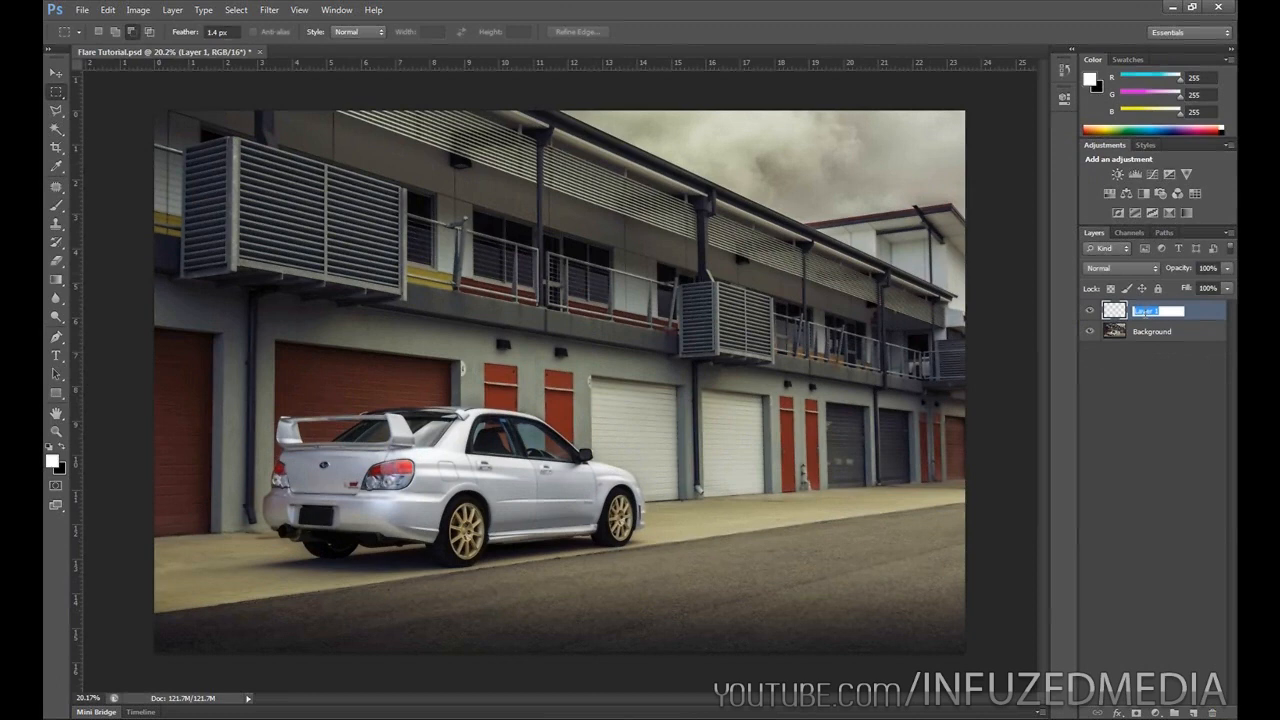
text(Middle)
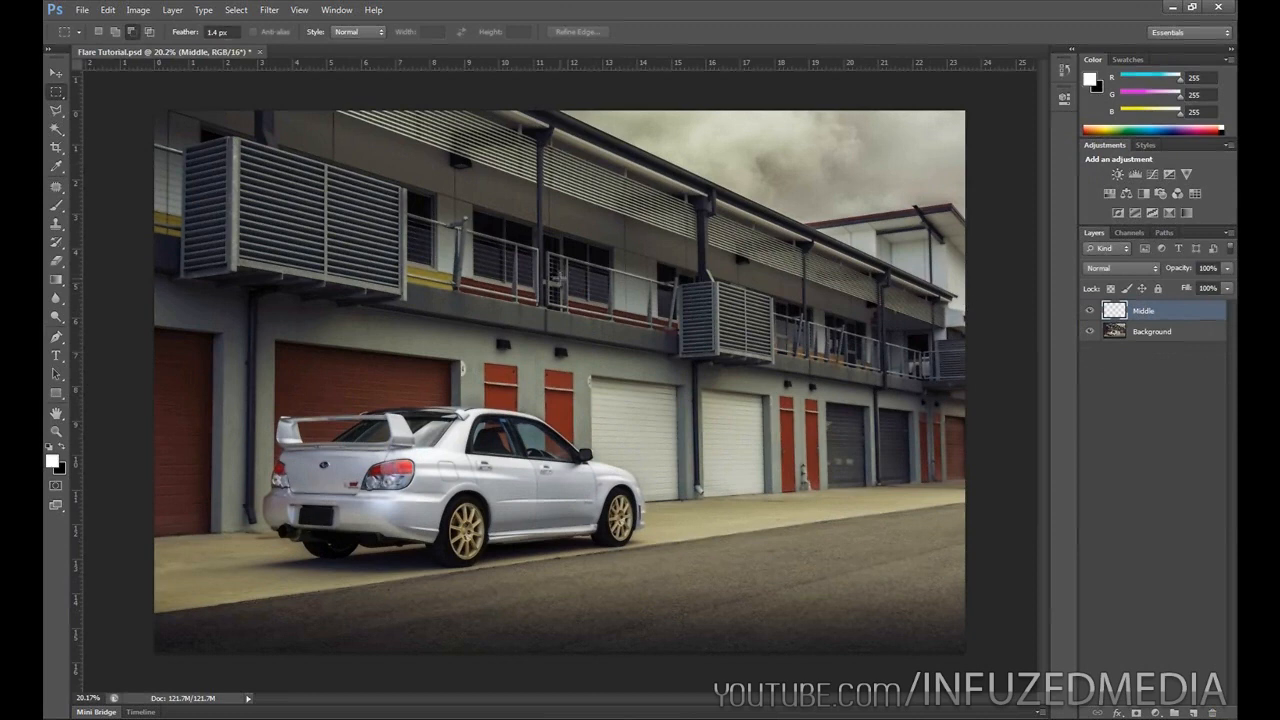
- With a soft white brush, dab a glow spot on the Middle layer beside the garages
click(56, 210)
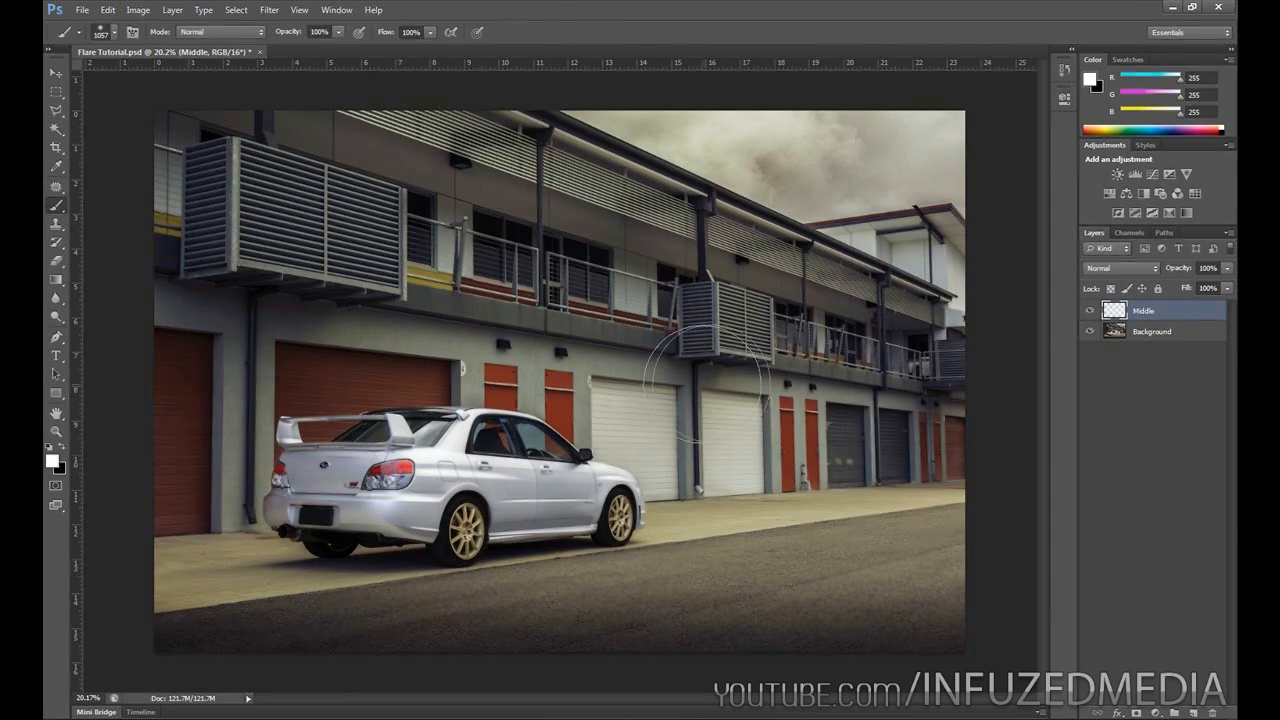
right_click(710, 380)
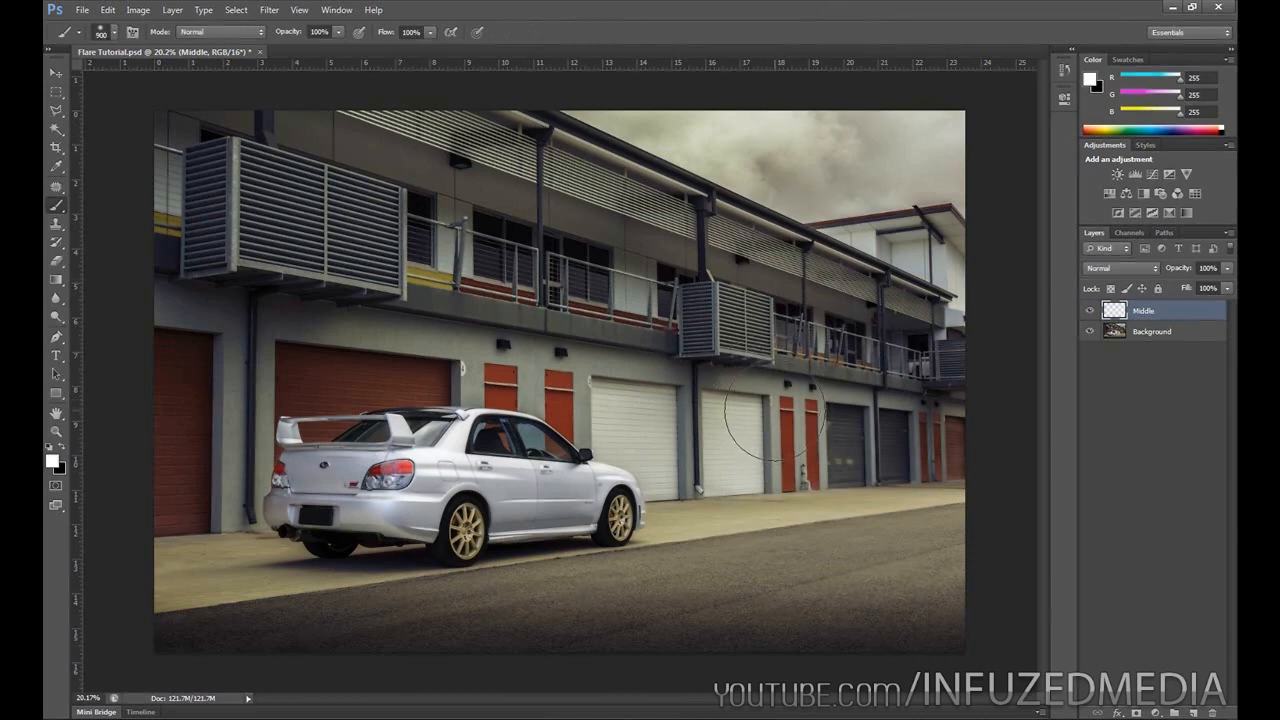
click(776, 410)
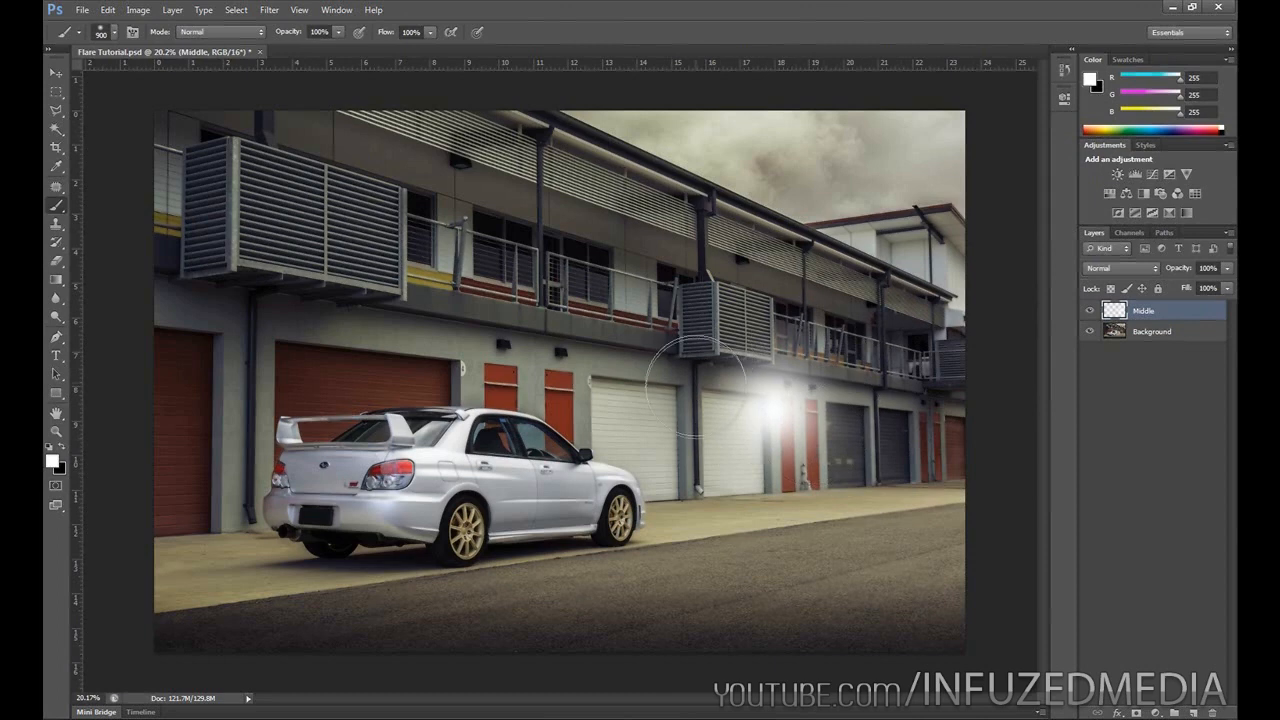
click(1144, 312)
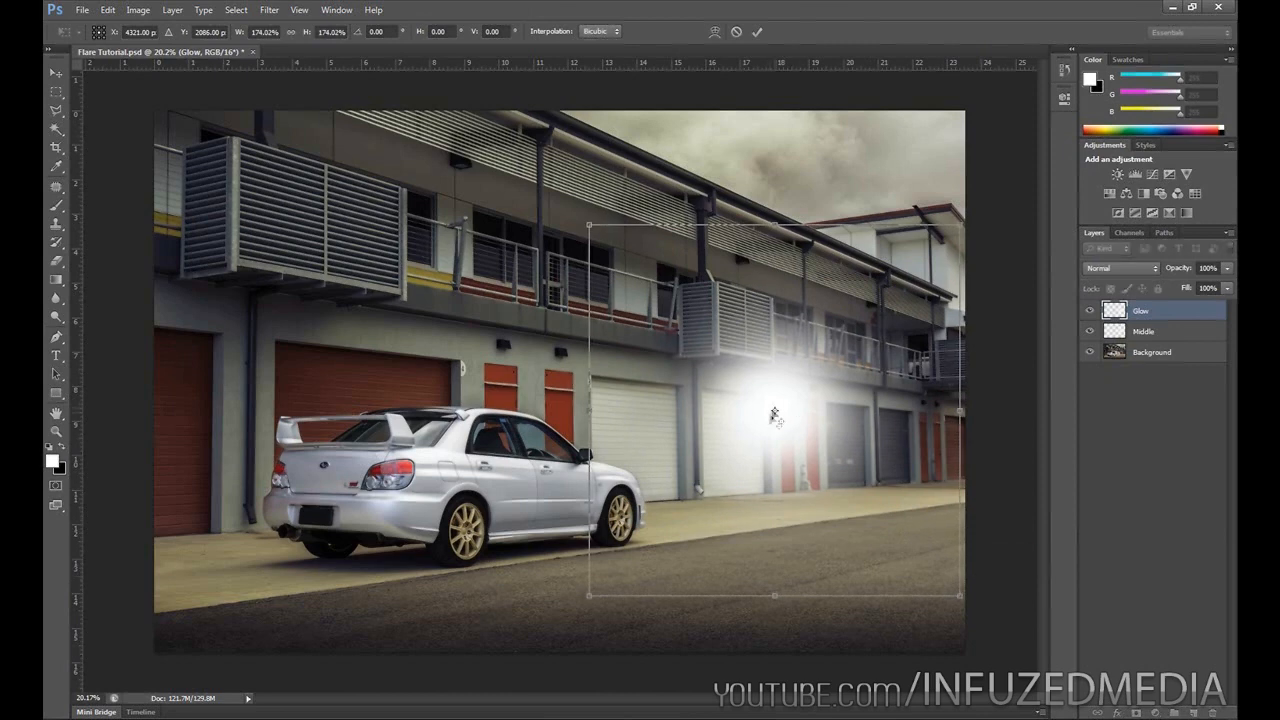
mouse_move(774, 410)
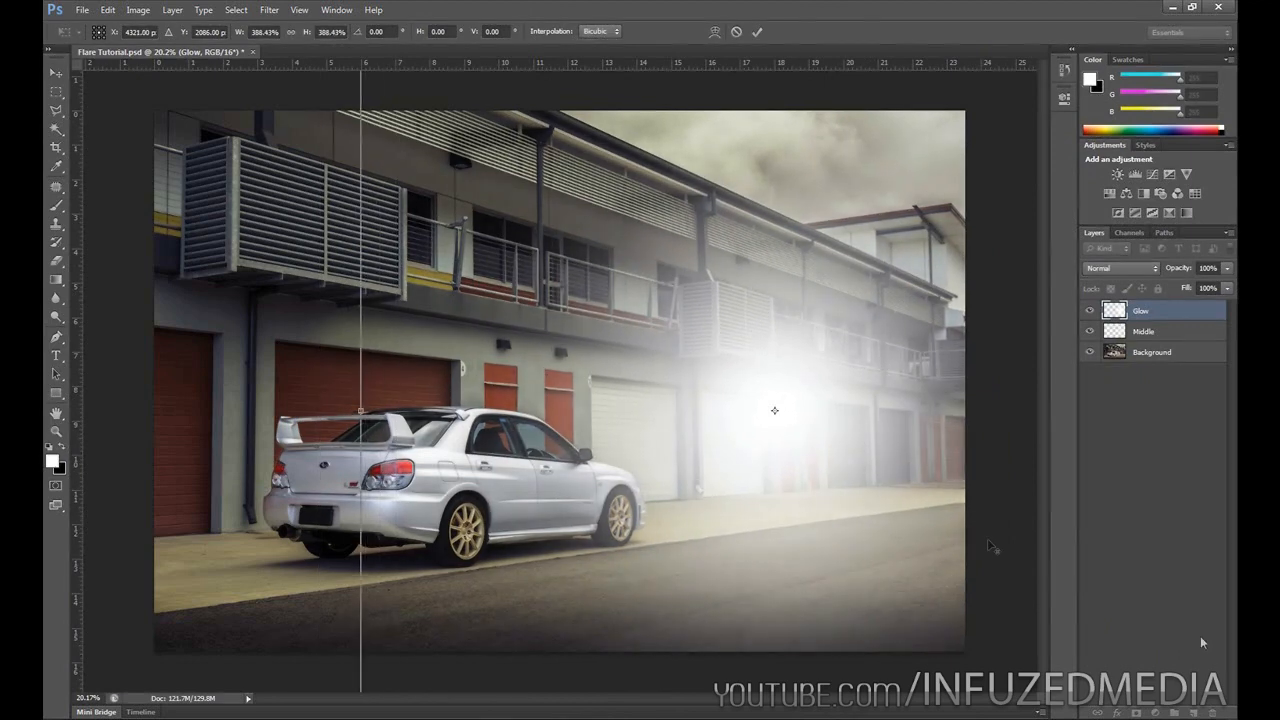
mouse_move(660, 374)
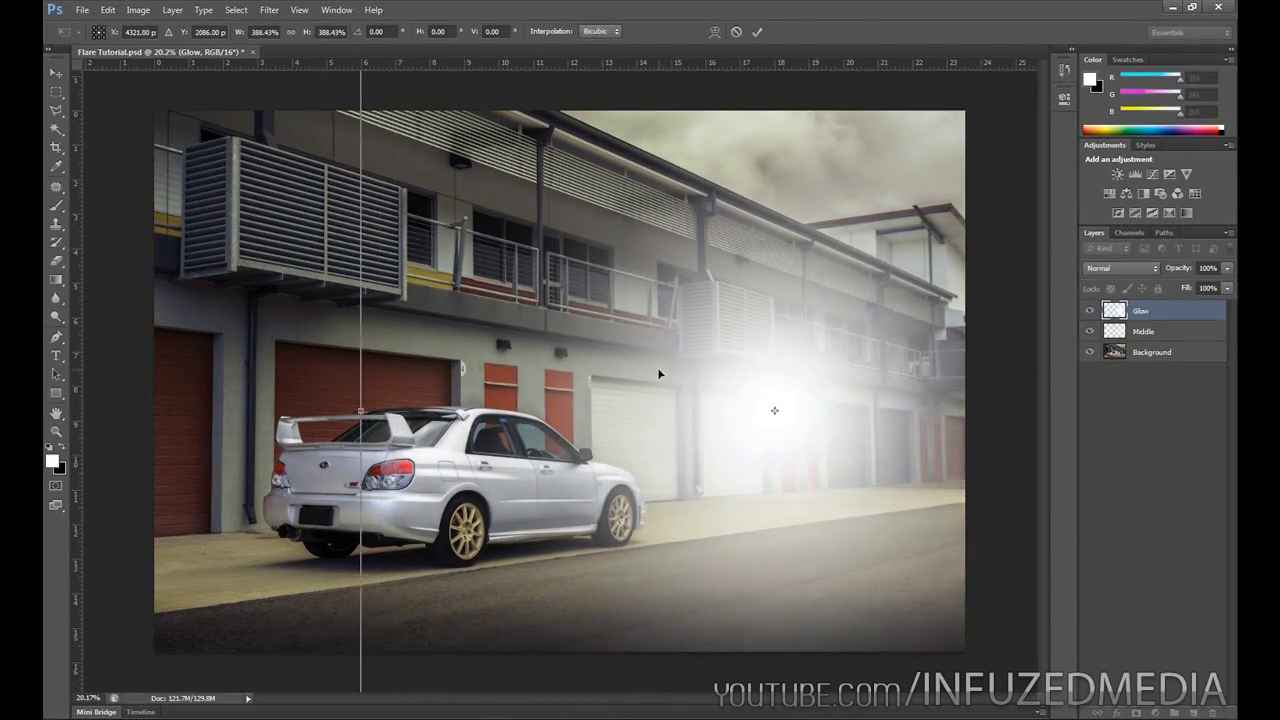
- Commit the enlarged Glow layer burst spreading over the garages
click(56, 204)
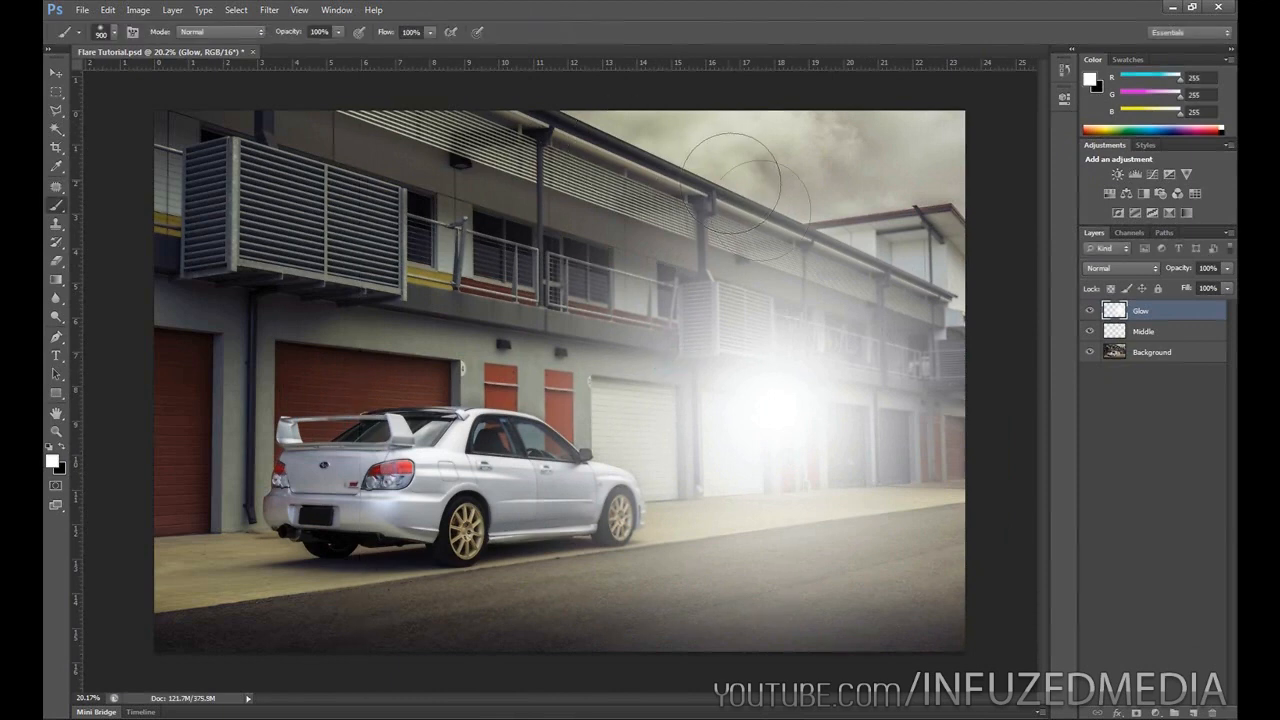
- Select the Glow and Middle layers together for moving the light to the right edge
click(56, 96)
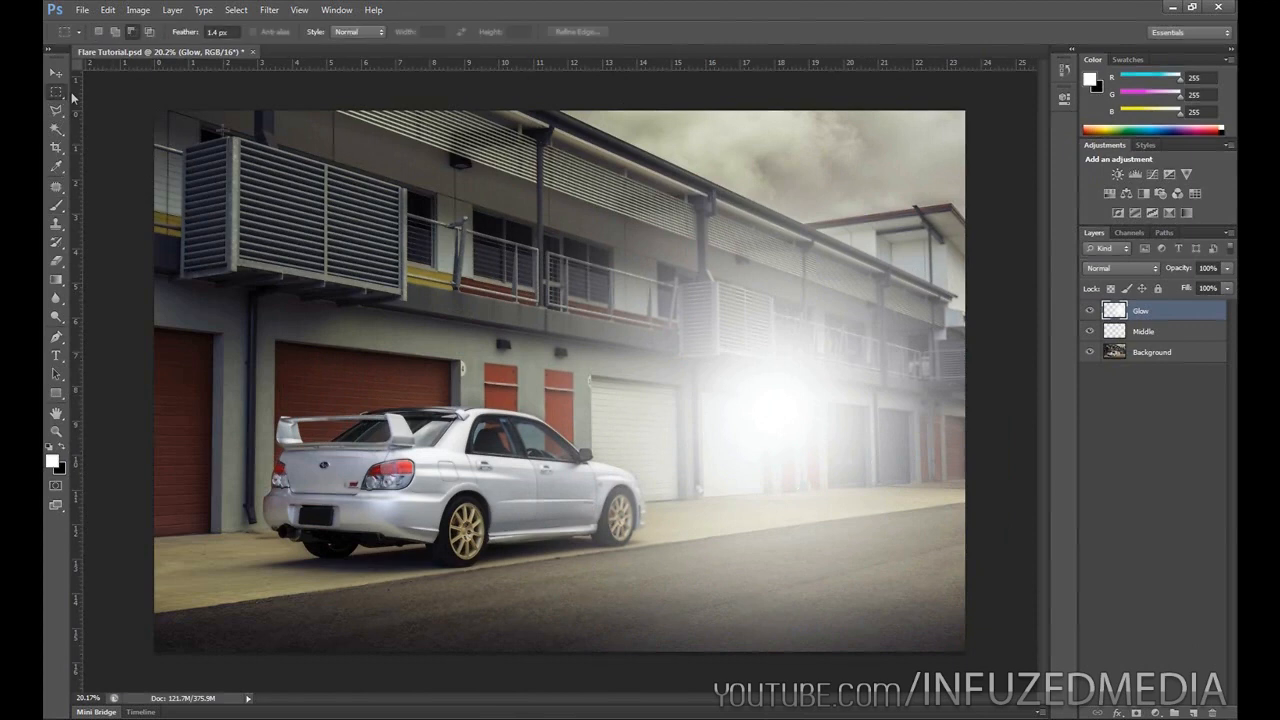
click(1142, 332)
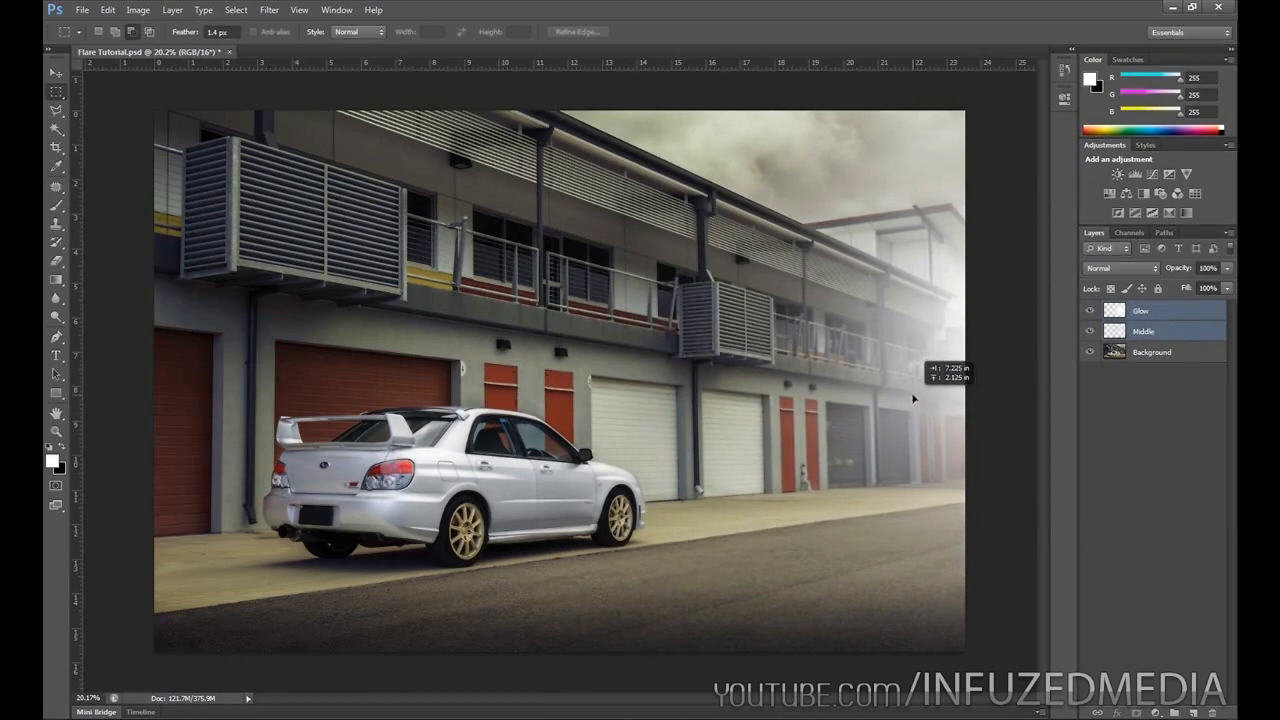
mouse_move(918, 398)
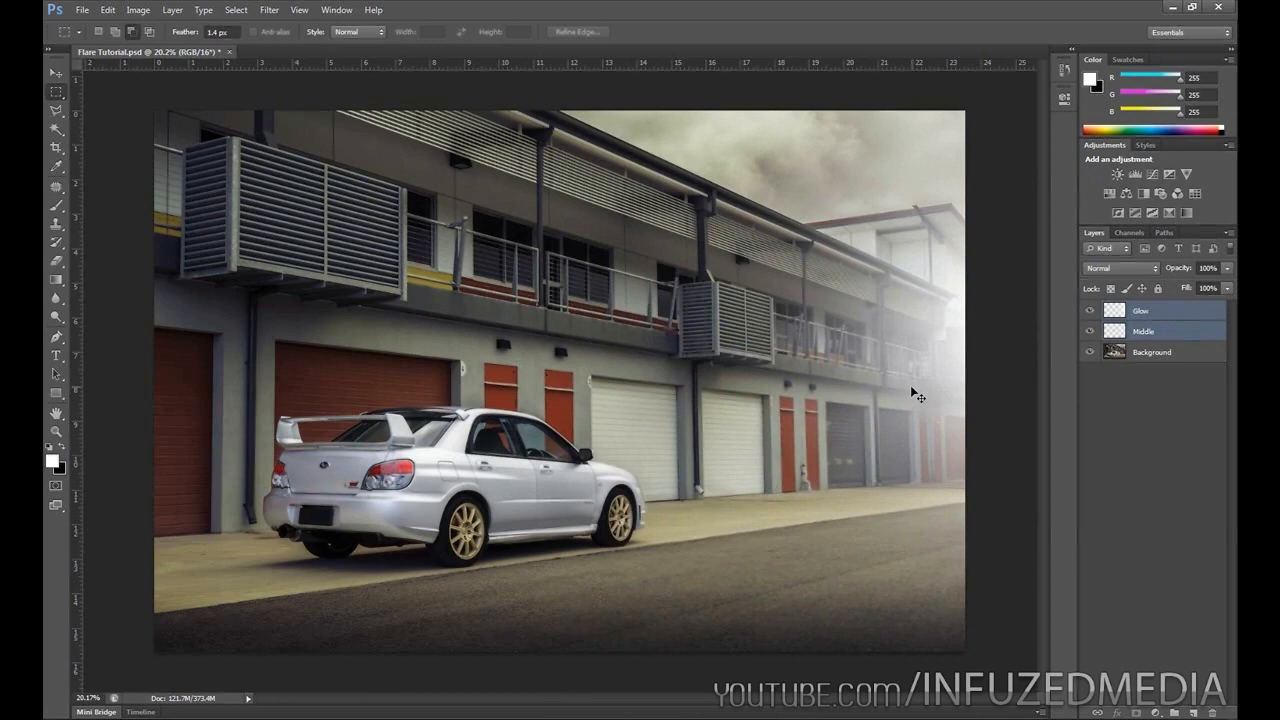
mouse_move(912, 392)
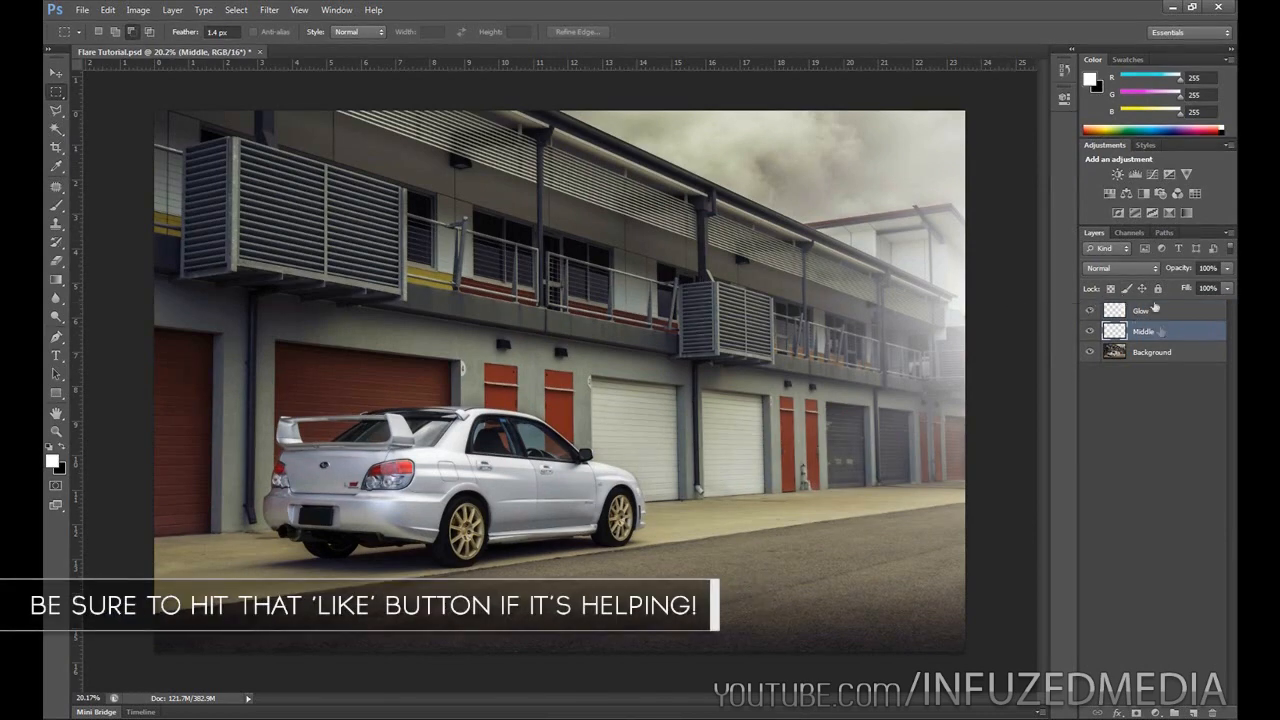
- Set the Glow layer's blend mode to Linear Dodge (Add) and lower its Fill
click(1120, 268)
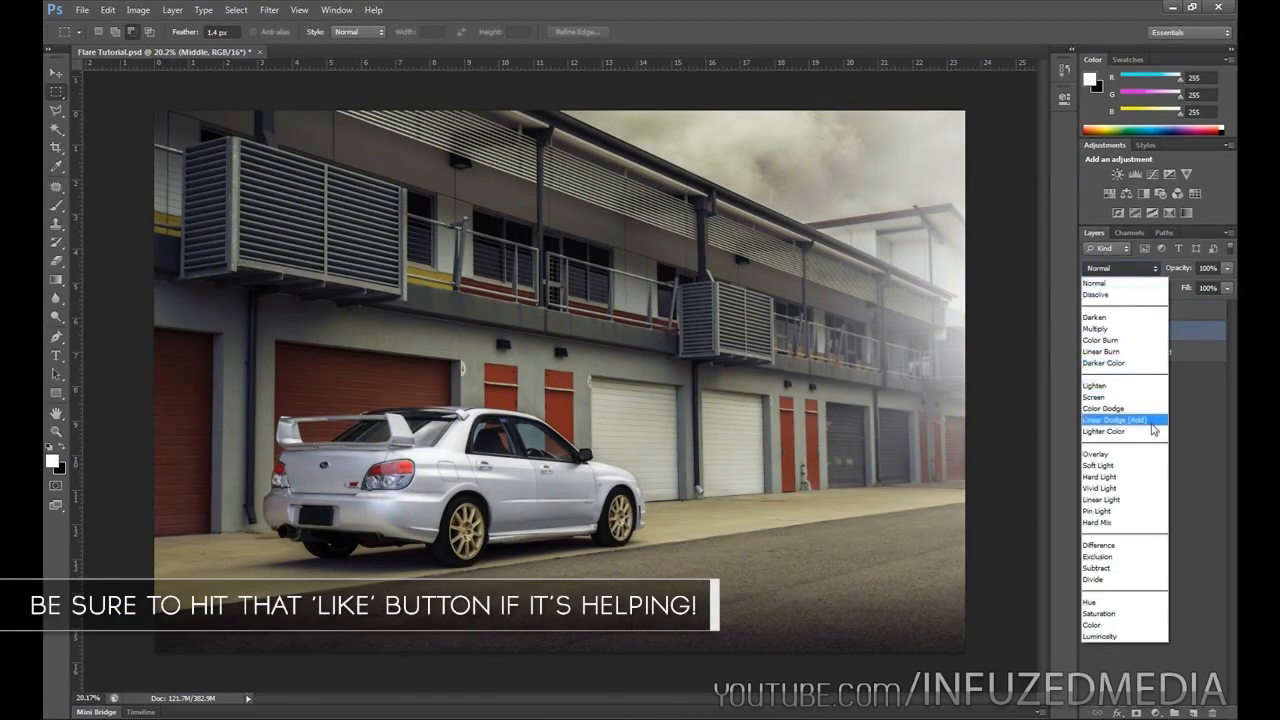
click(1112, 420)
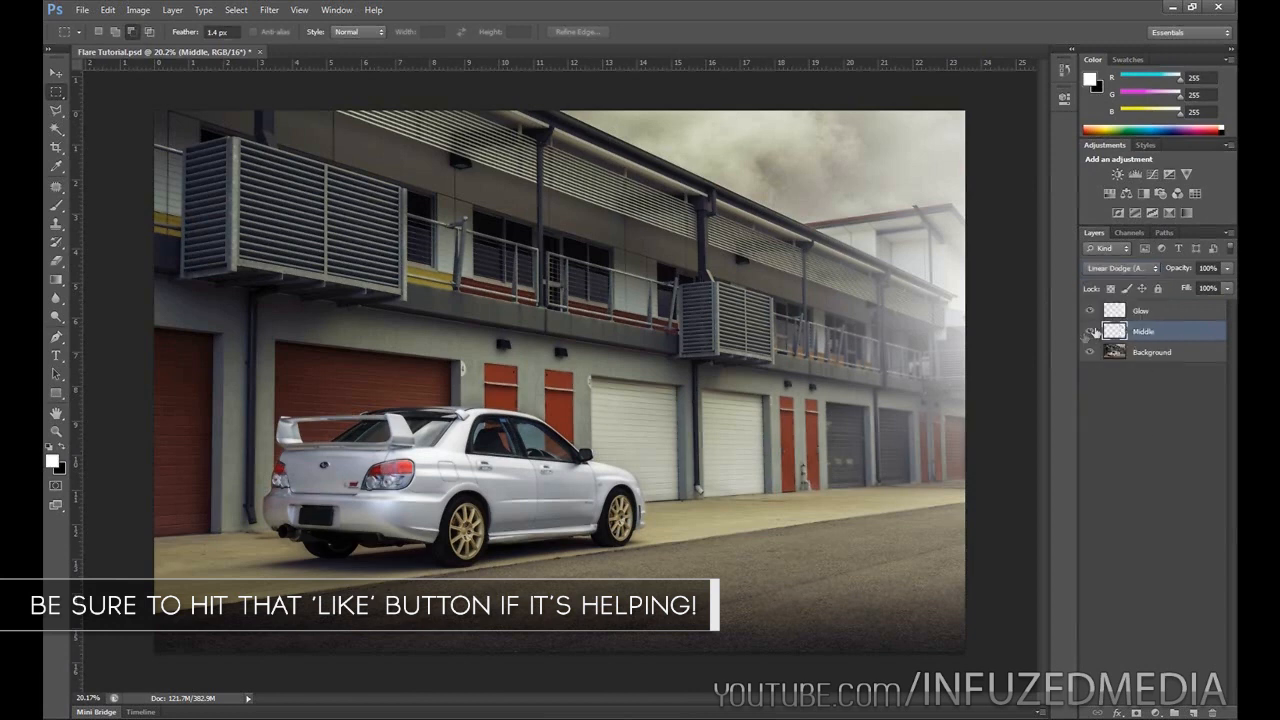
click(1140, 312)
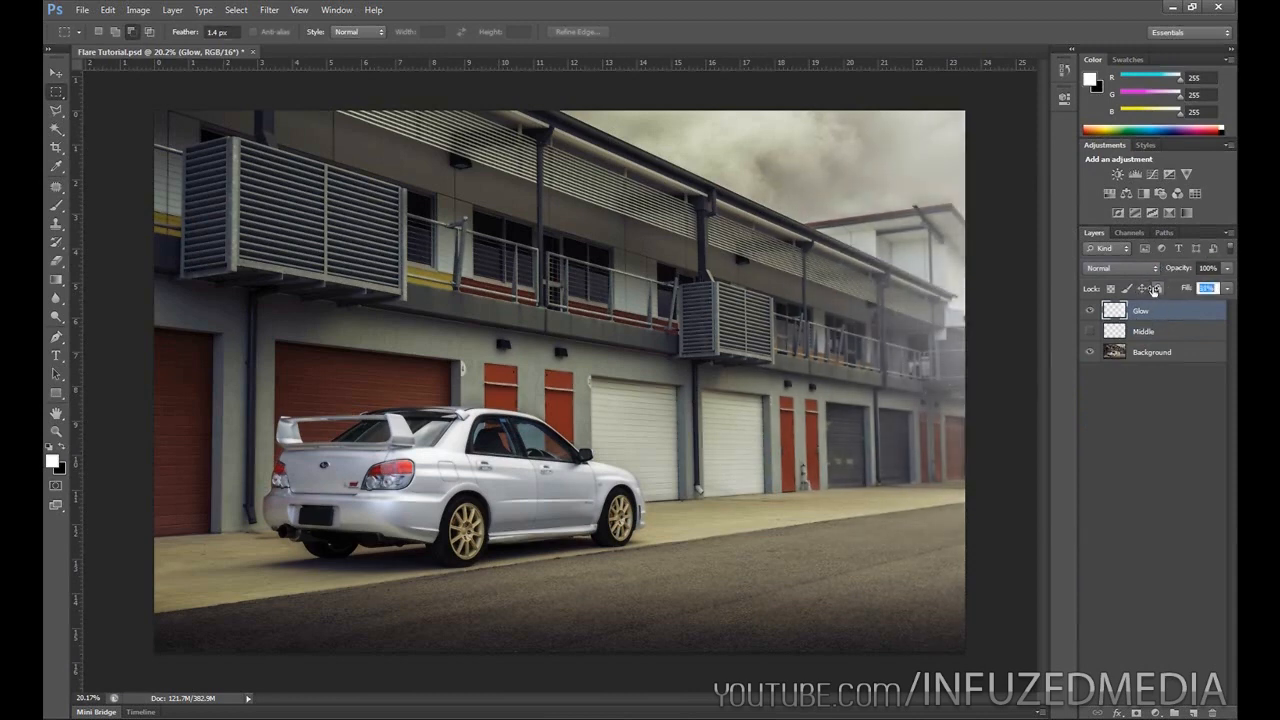
click(1120, 268)
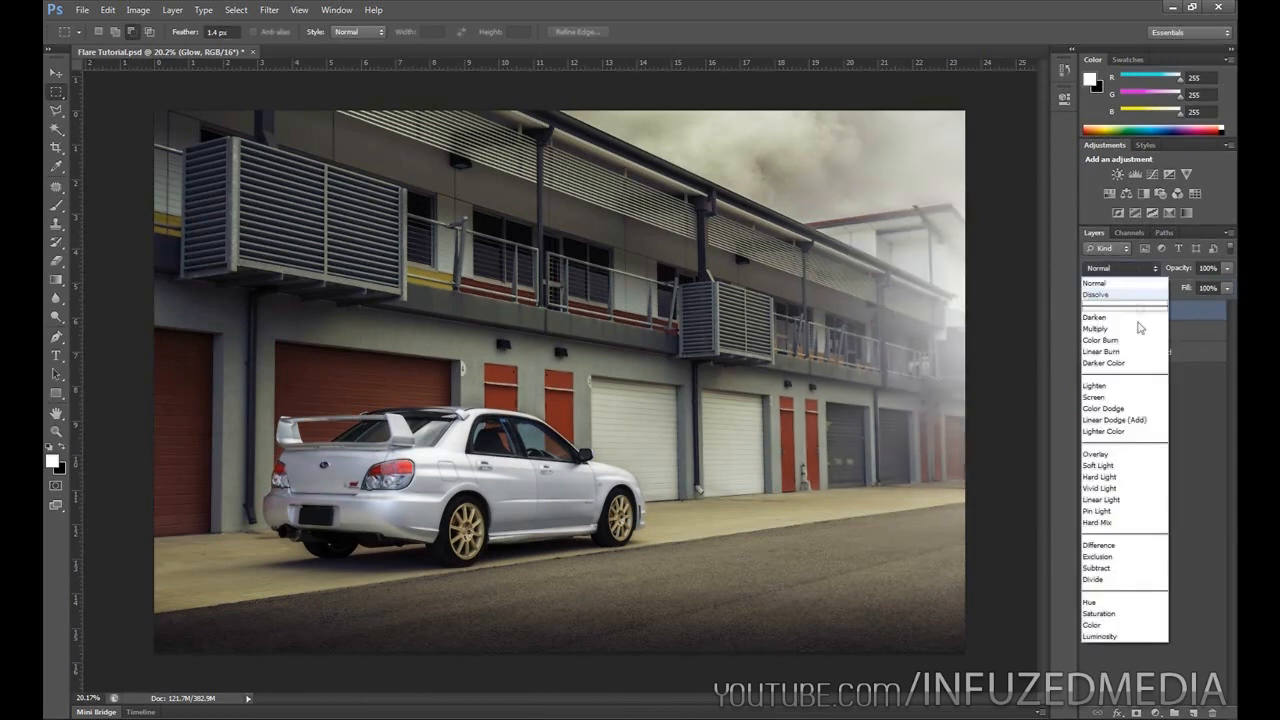
click(1112, 420)
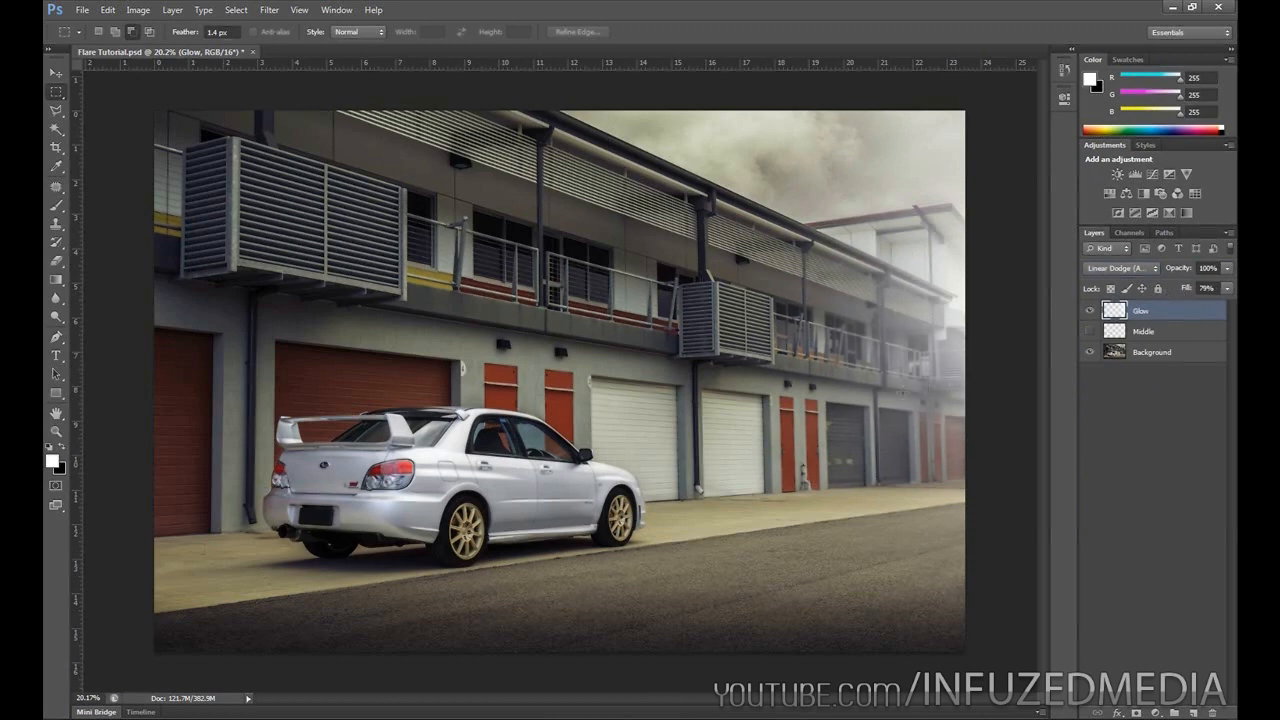
click(1184, 288)
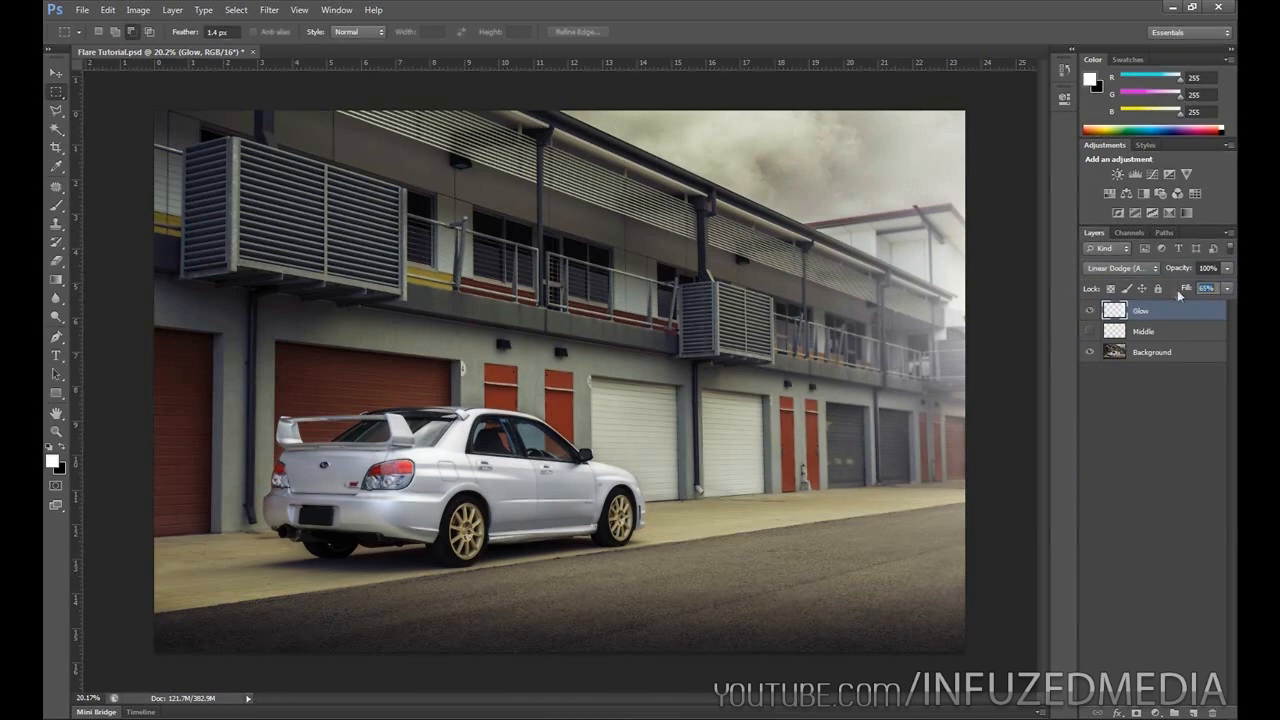
- Lower the Middle layer's Fill as well for a softer haze
click(1142, 332)
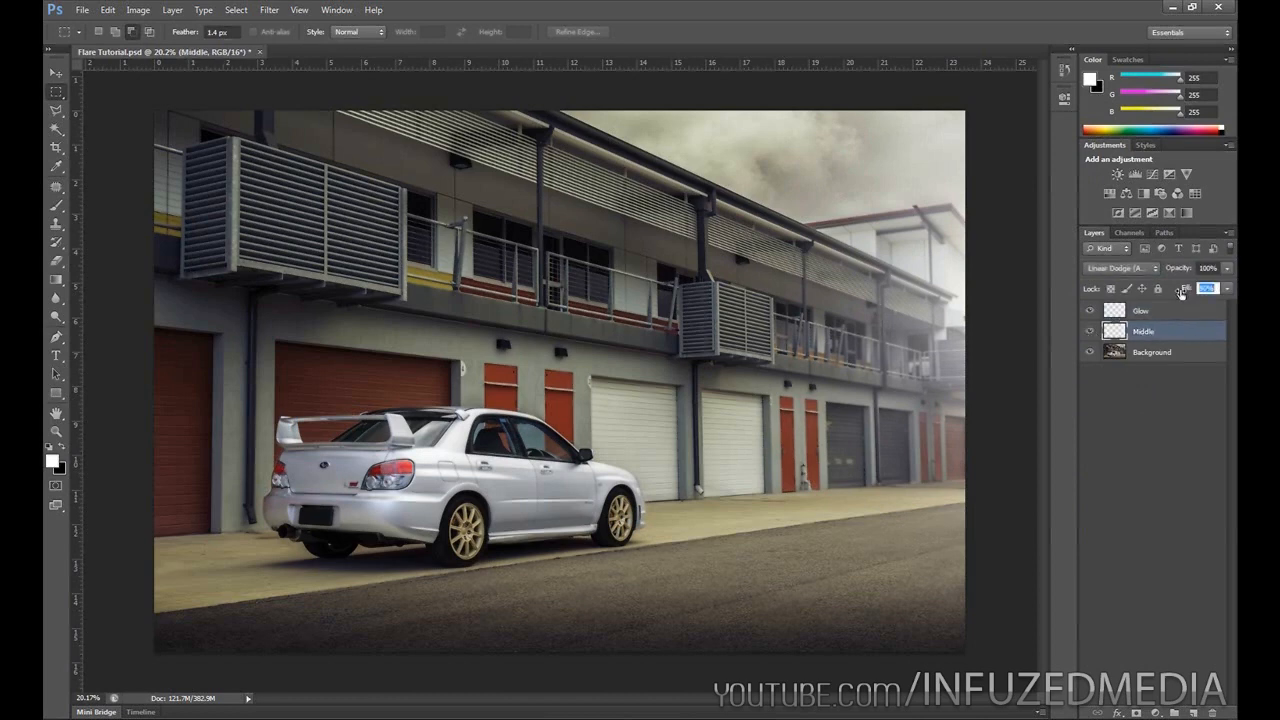
click(1140, 310)
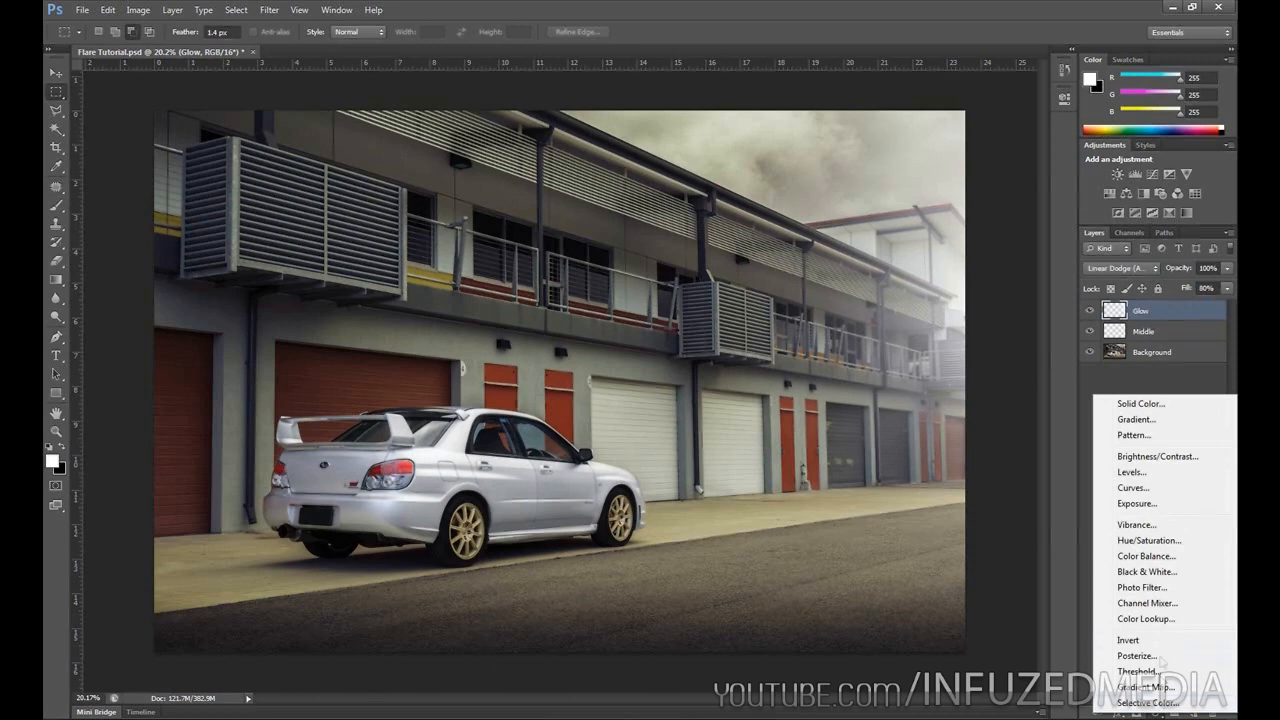
- Add a Hue/Saturation adjustment with Colorize on, orange hue and saturation 100
click(1148, 540)
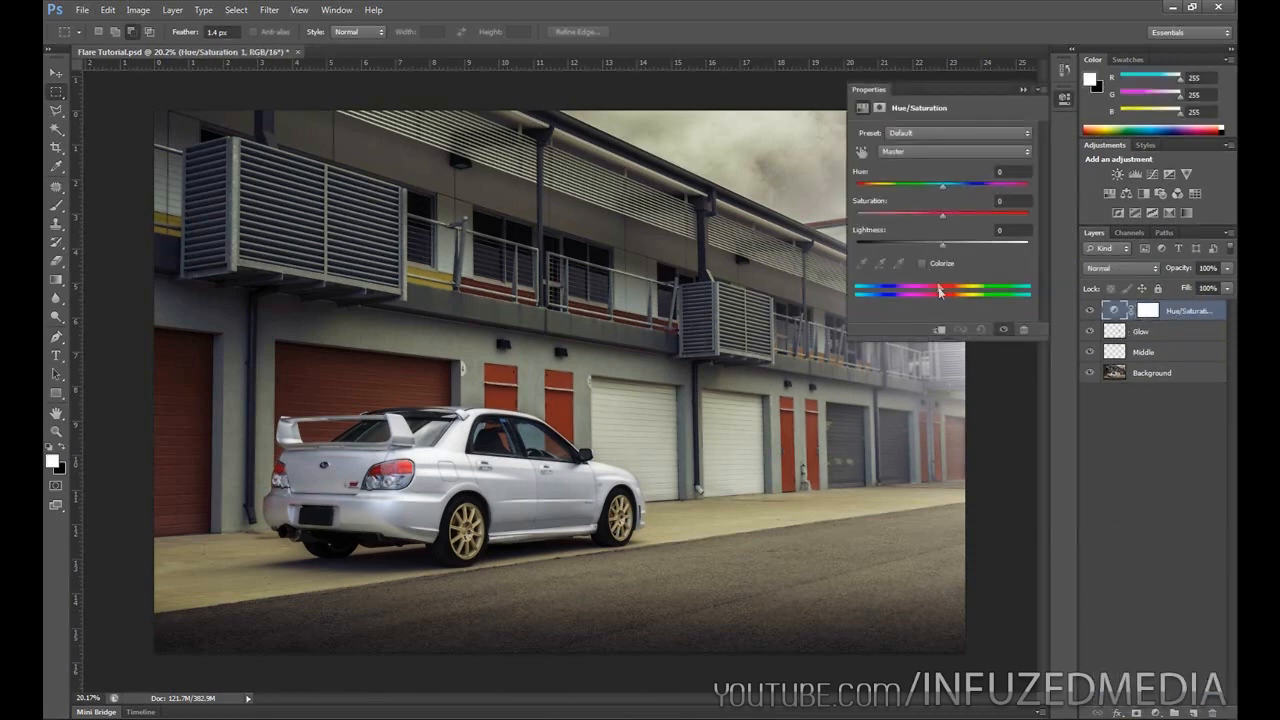
click(922, 264)
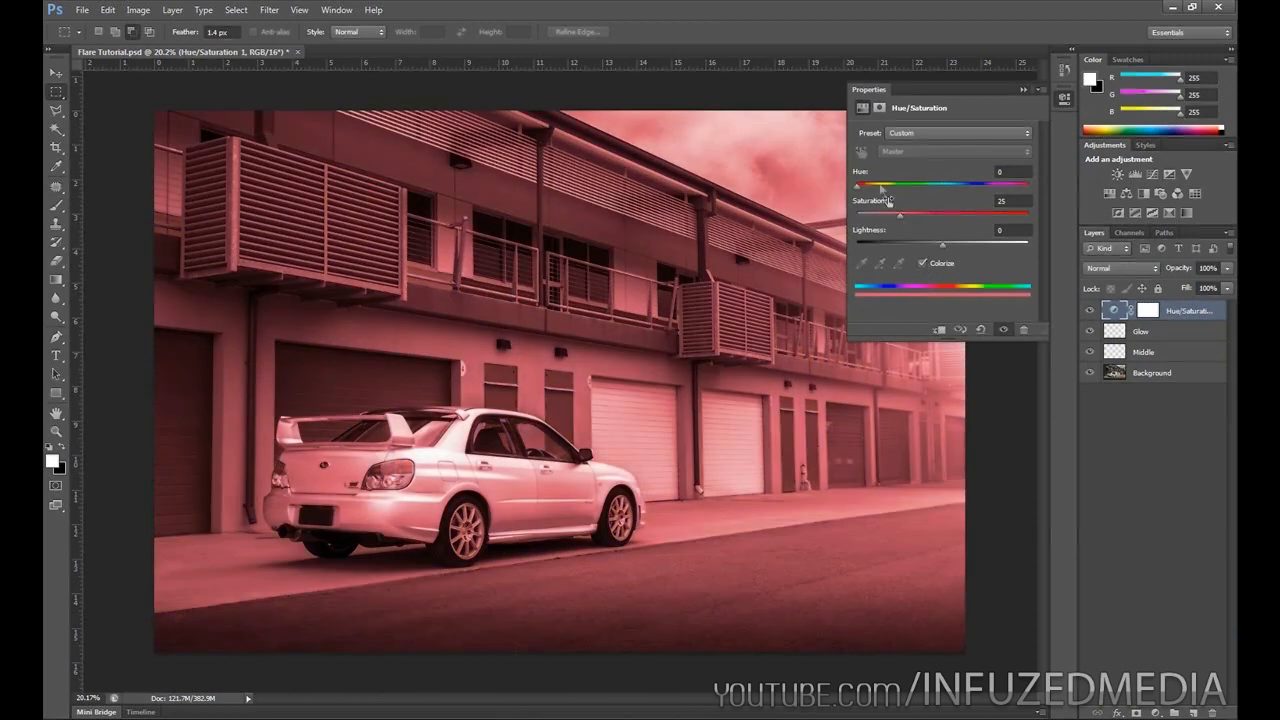
drag(858, 184, 890, 184)
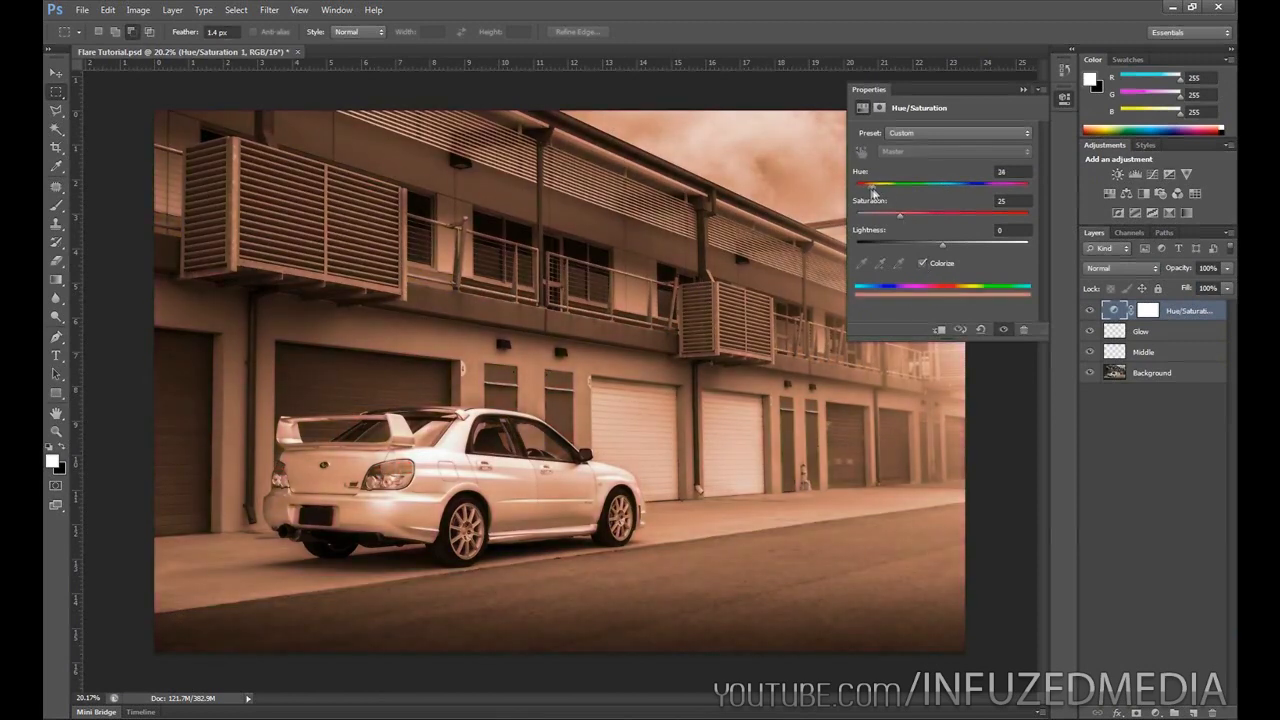
drag(876, 184, 870, 184)
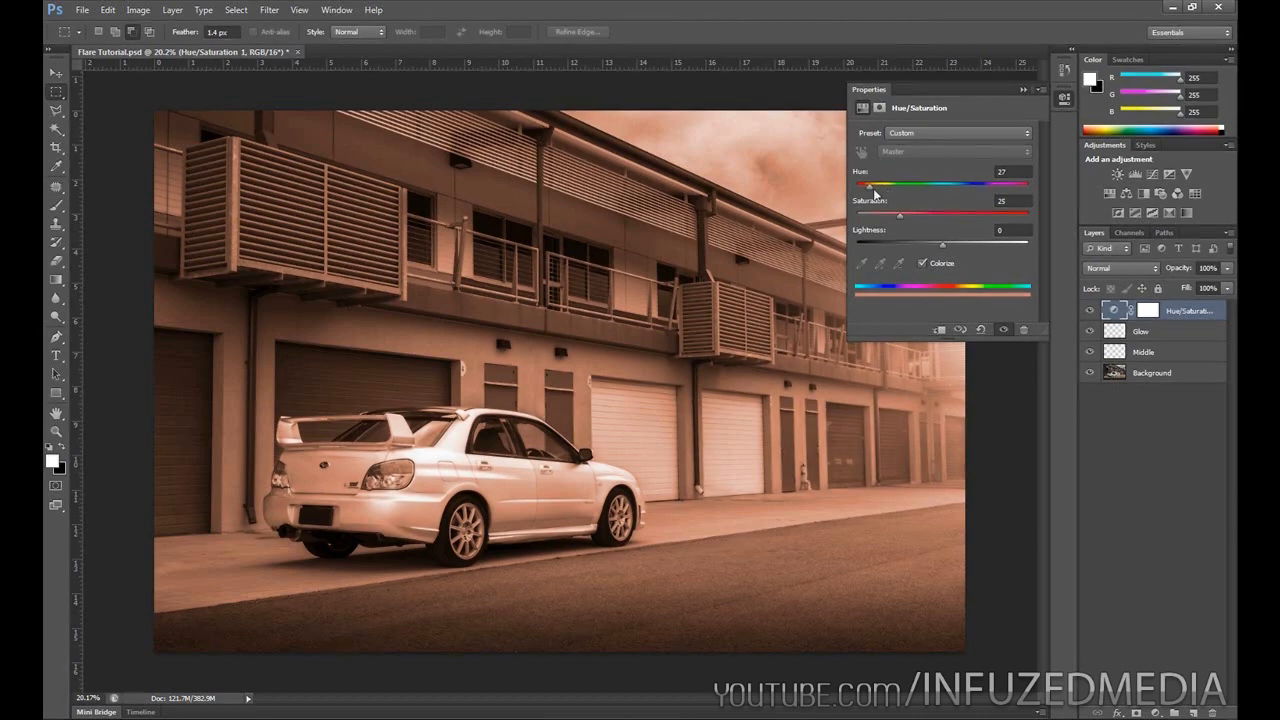
drag(872, 184, 872, 184)
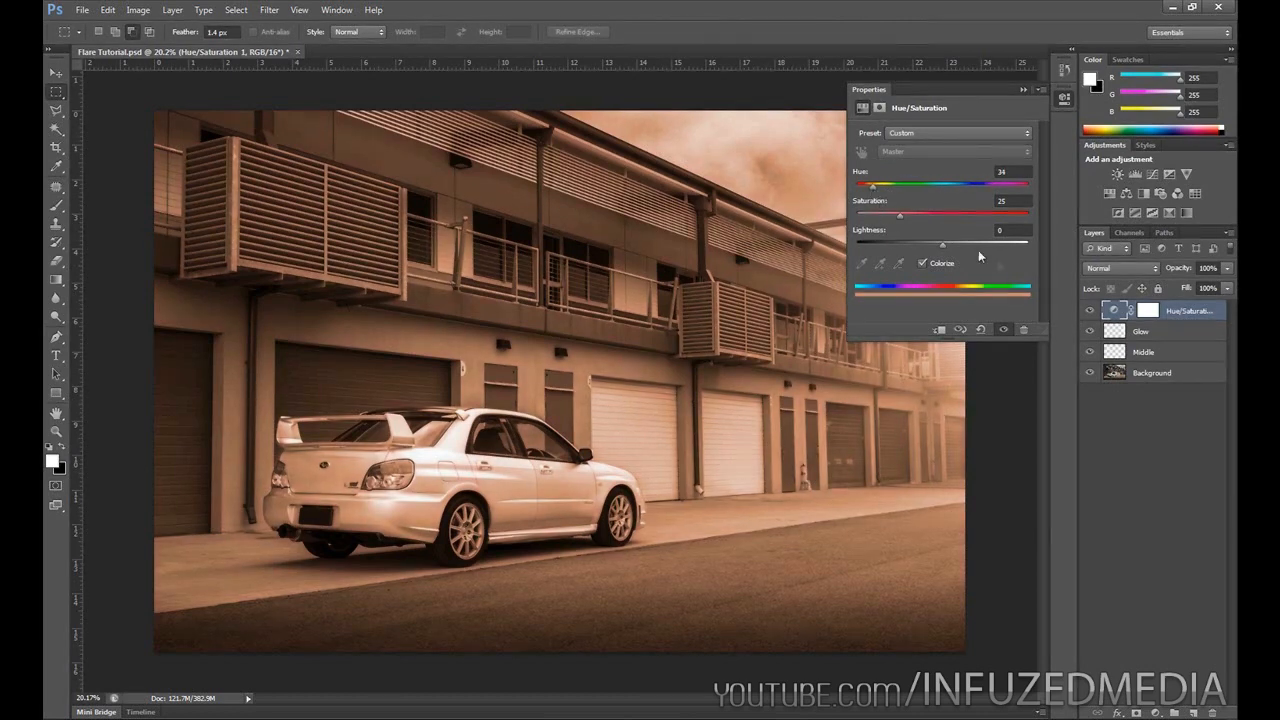
drag(900, 214, 924, 214)
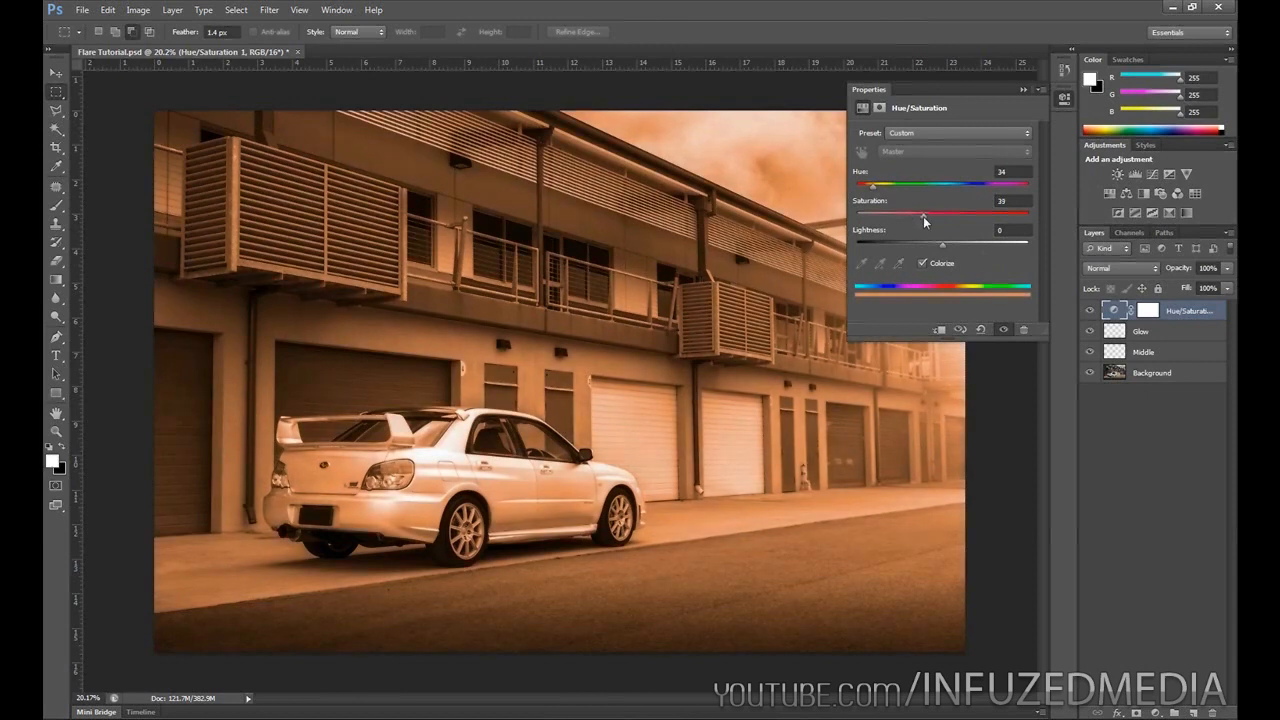
drag(924, 214, 1028, 214)
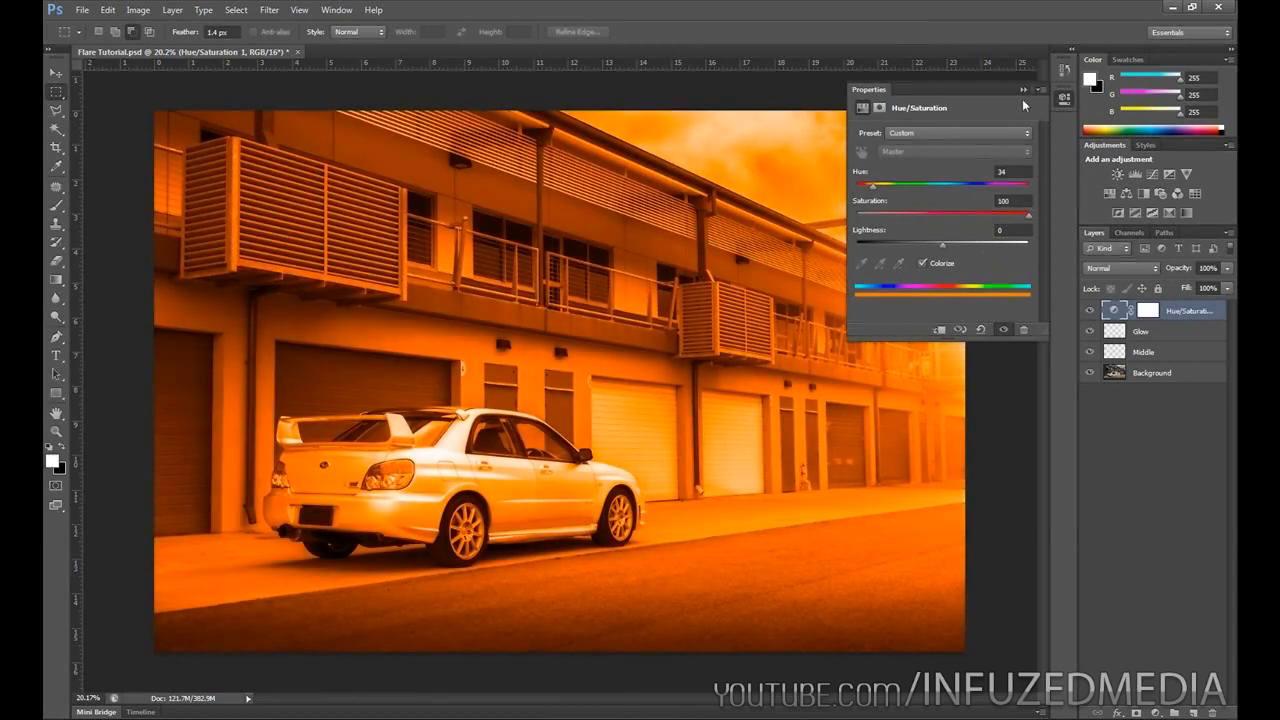
click(1024, 104)
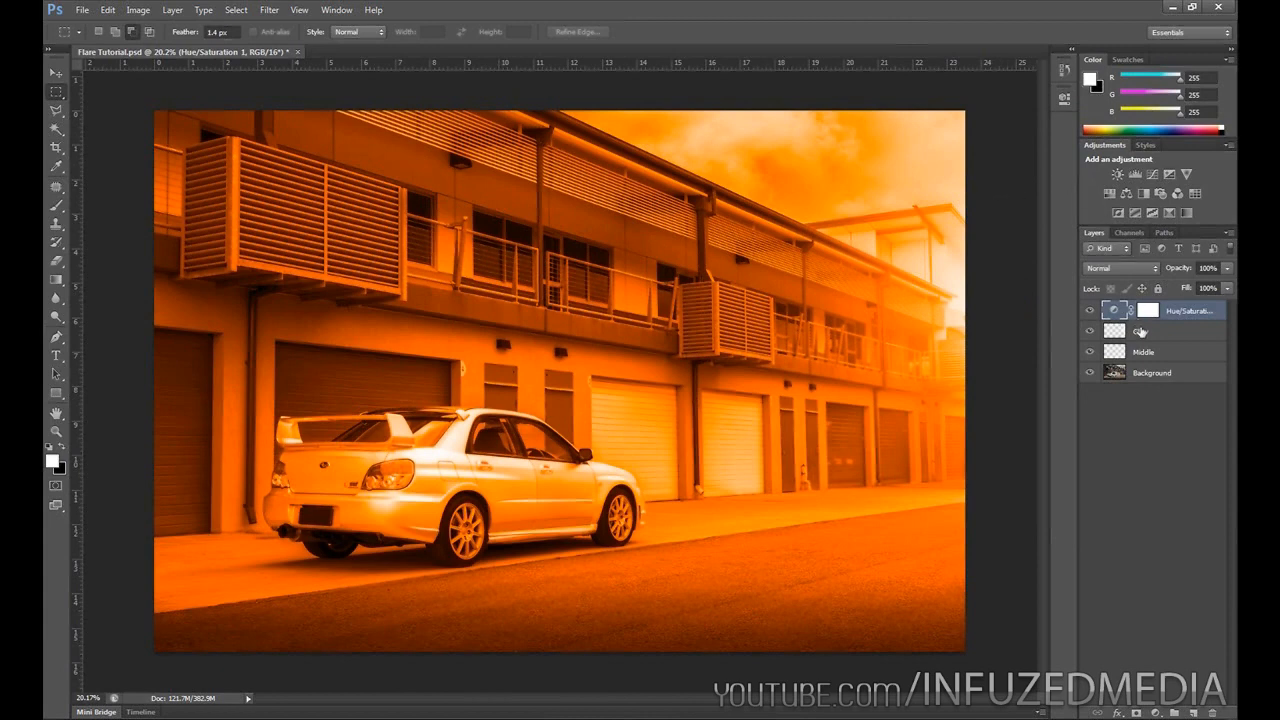
- Clip the Hue/Saturation tint to the Glow layer and fine-tune its Lightness
click(1142, 332)
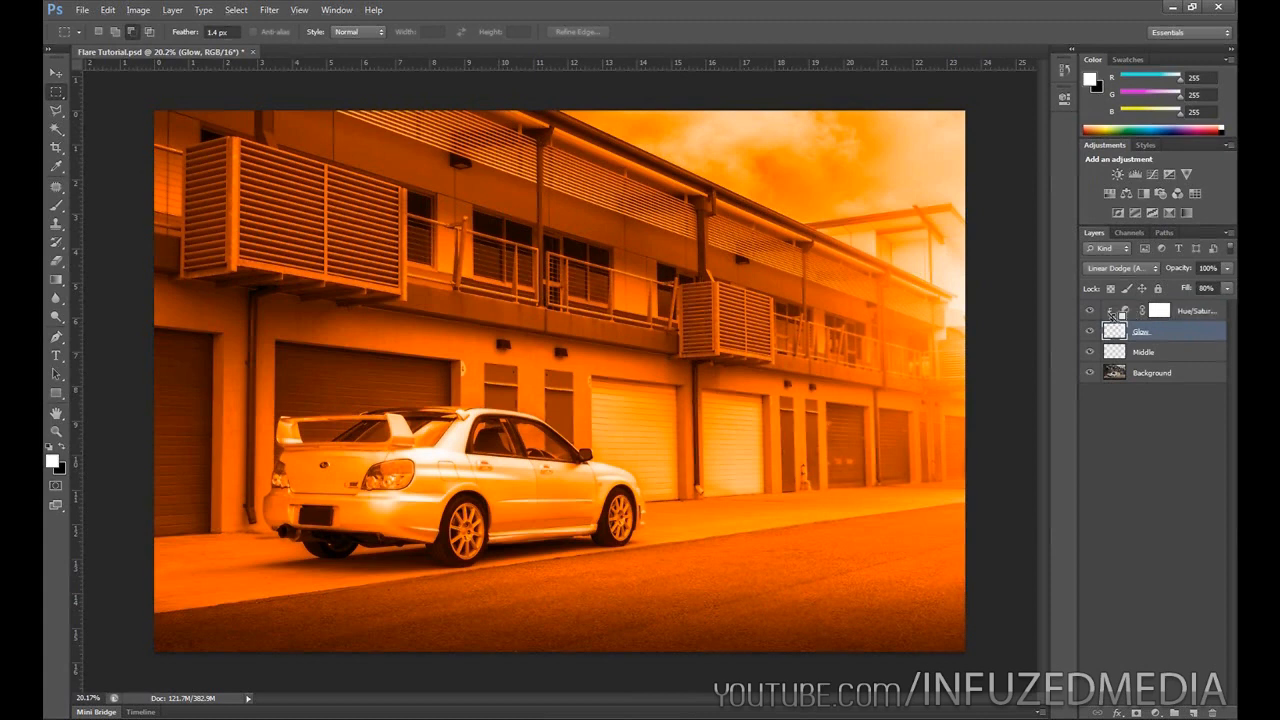
click(1088, 308)
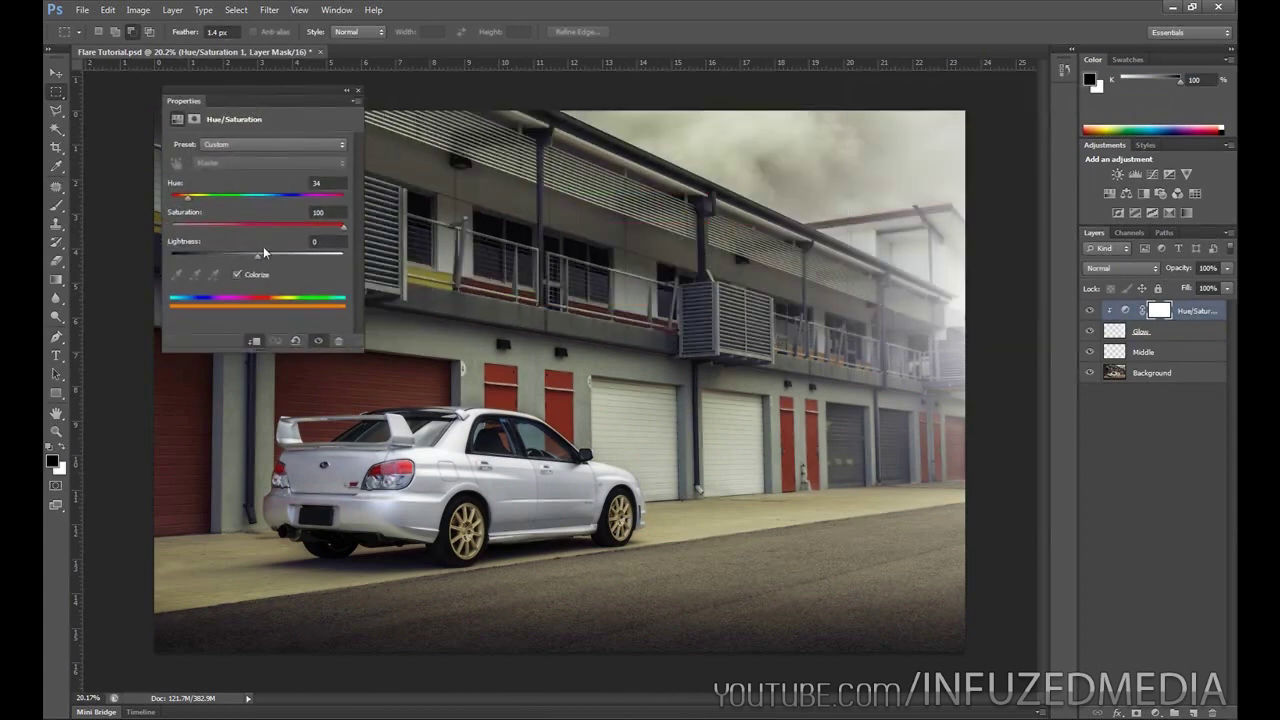
drag(256, 252, 240, 252)
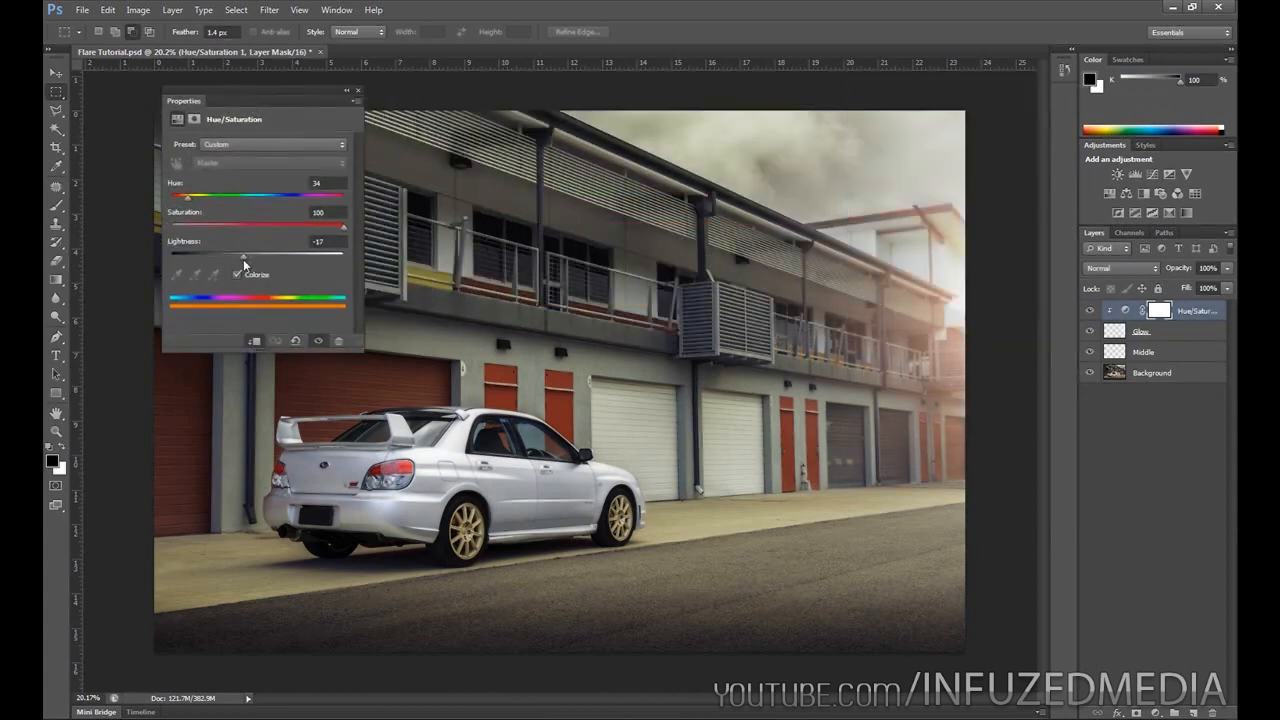
drag(242, 256, 248, 256)
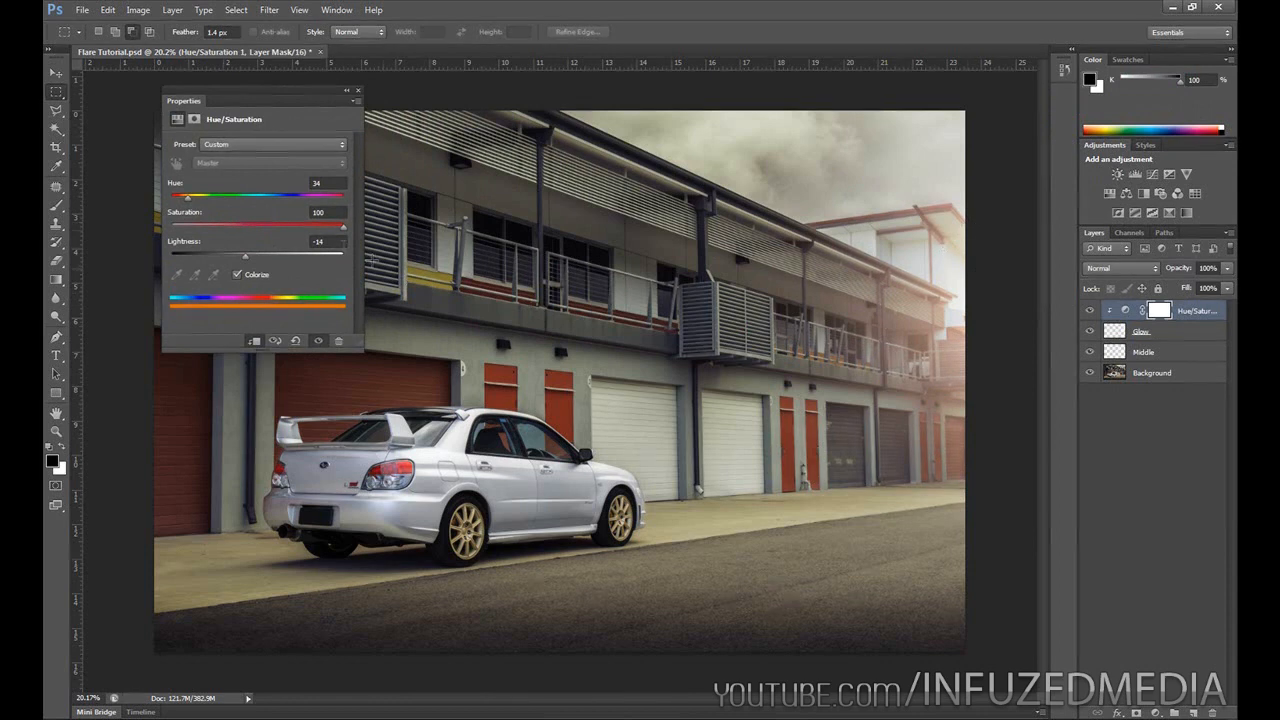
drag(248, 256, 240, 256)
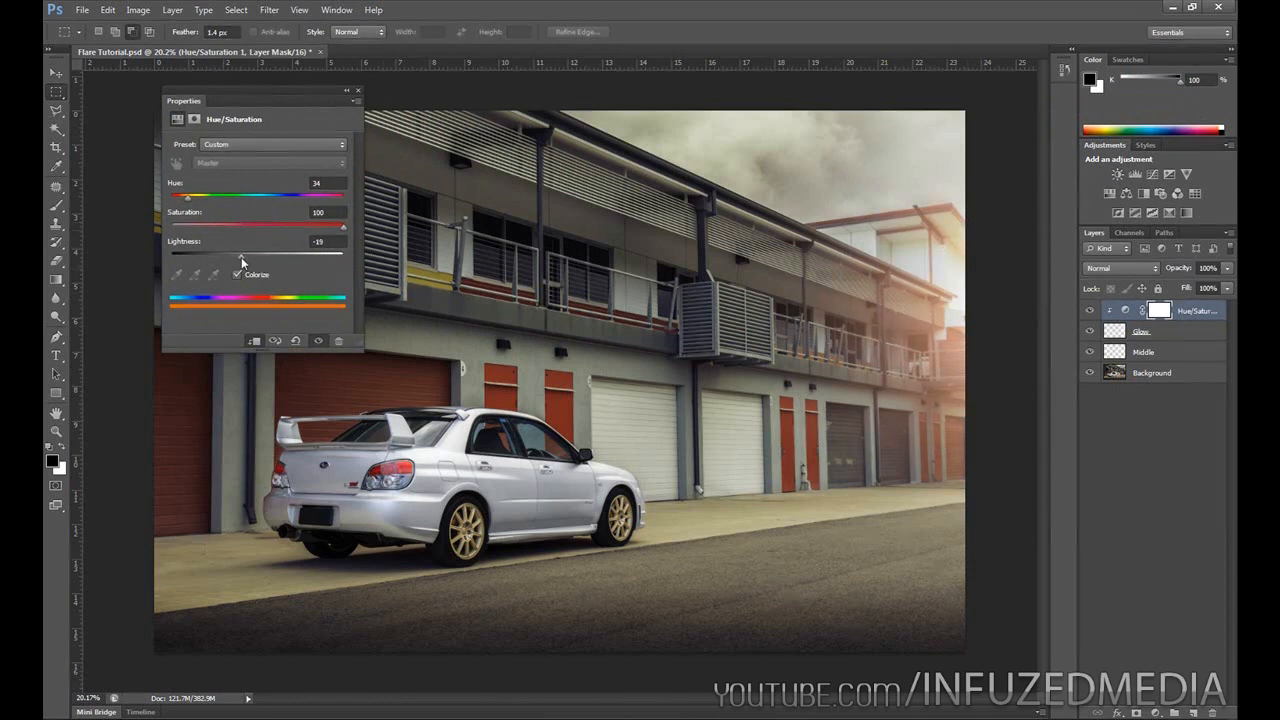
click(1140, 332)
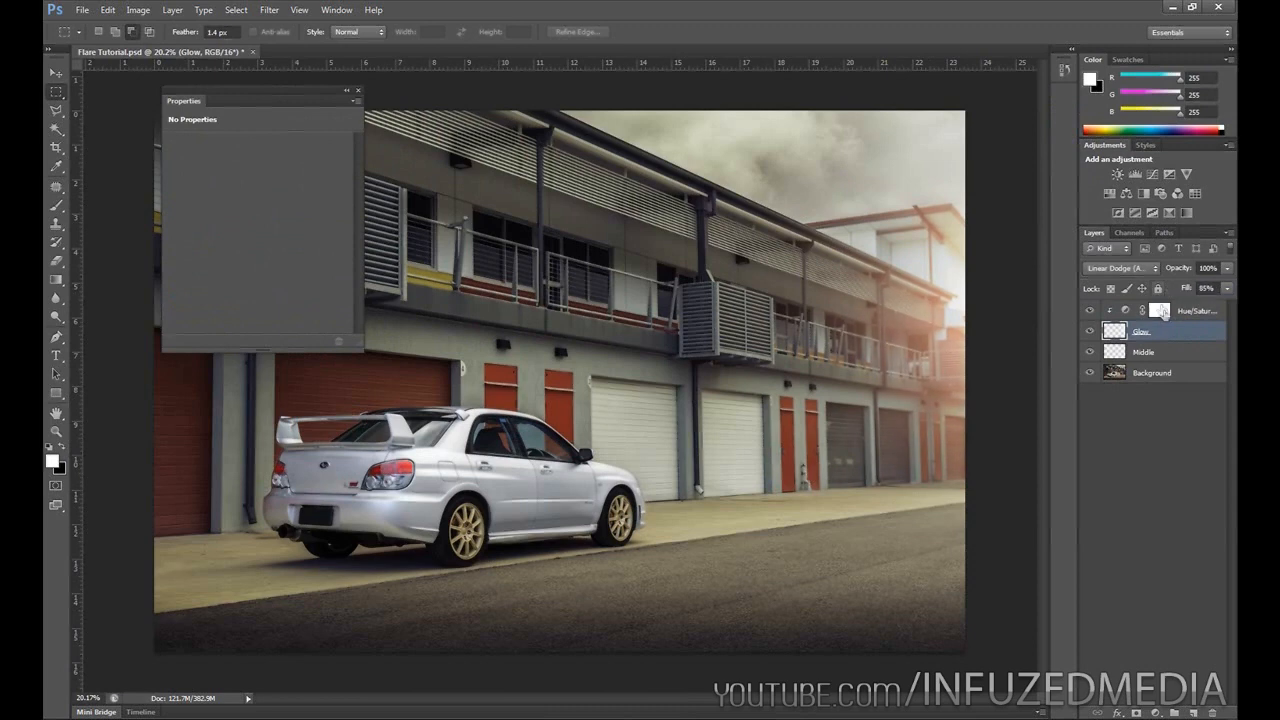
- Duplicate the orange Hue/Saturation adjustment so a copy sits above the Middle layer
click(1160, 310)
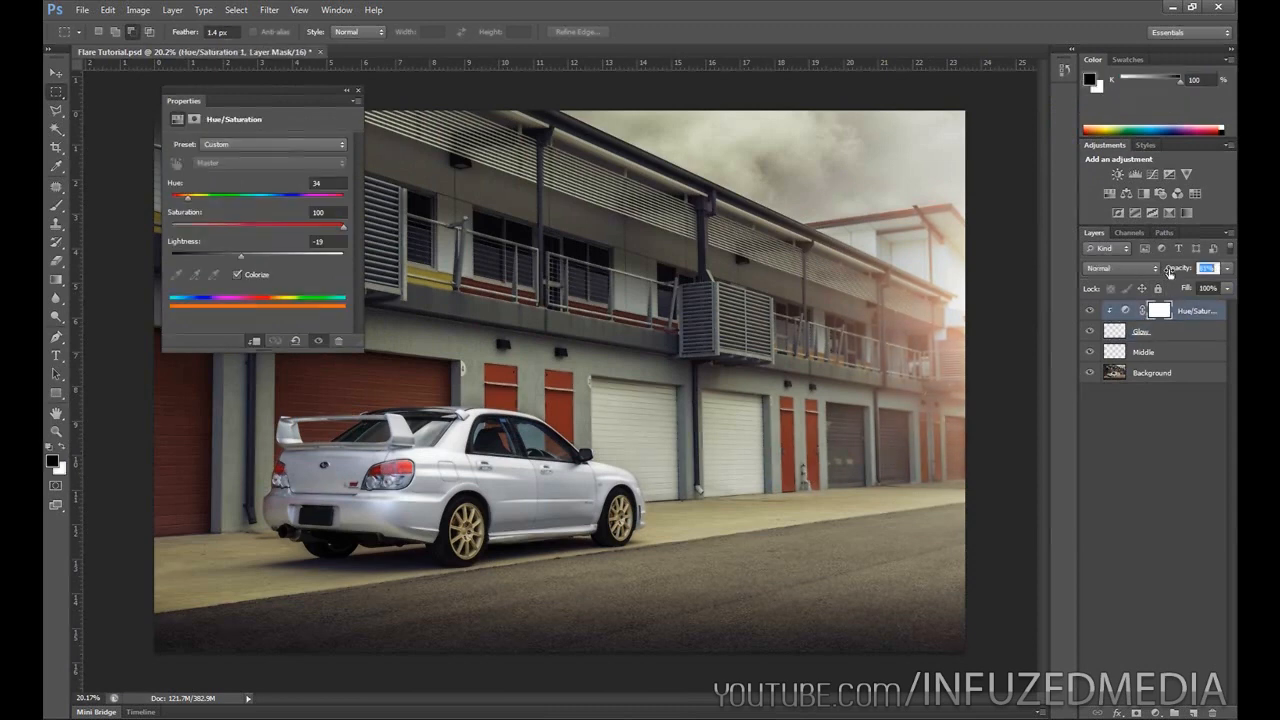
click(1144, 352)
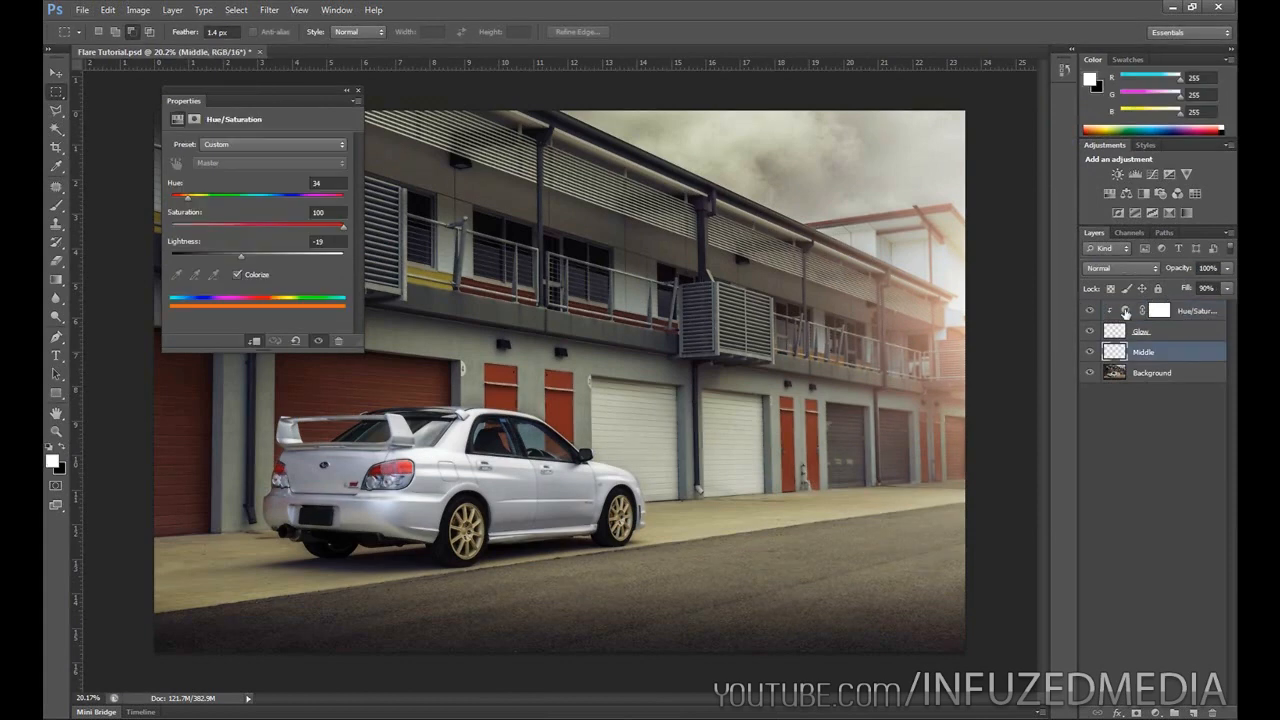
click(1160, 310)
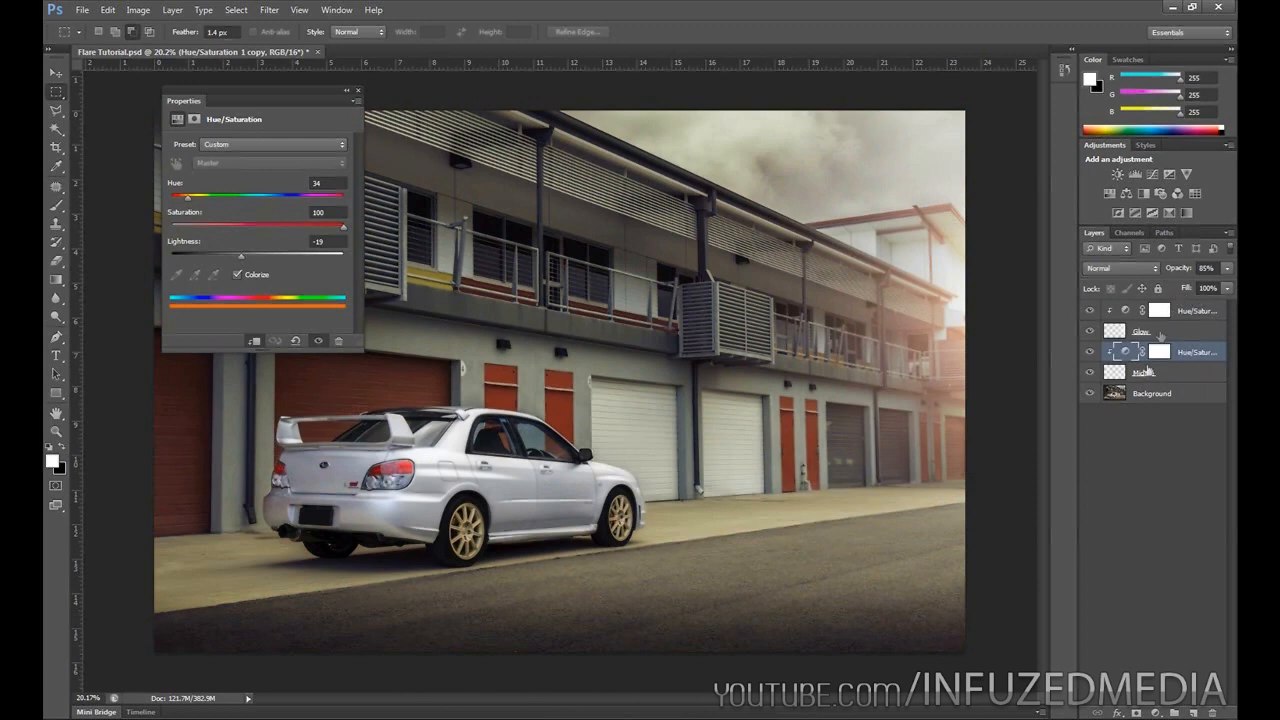
- Darken the Lightness of the copied Hue/Saturation tint clipped to the Middle layer
click(1144, 372)
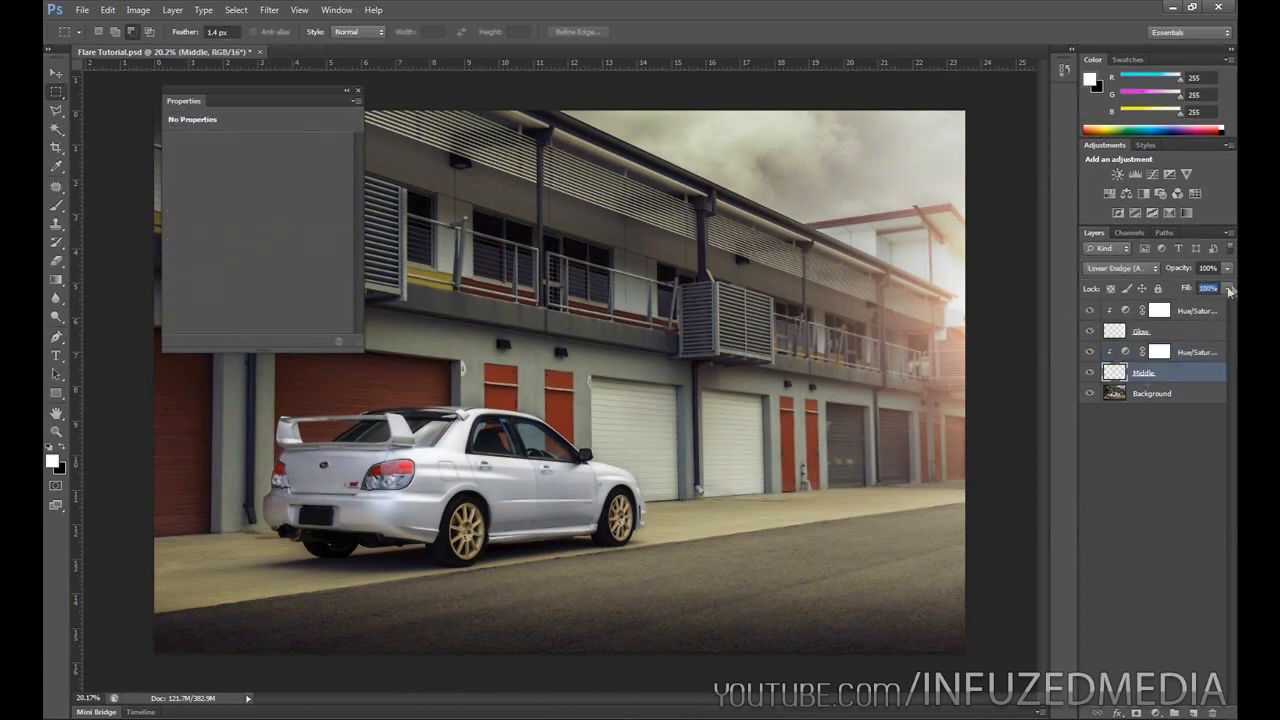
click(1180, 352)
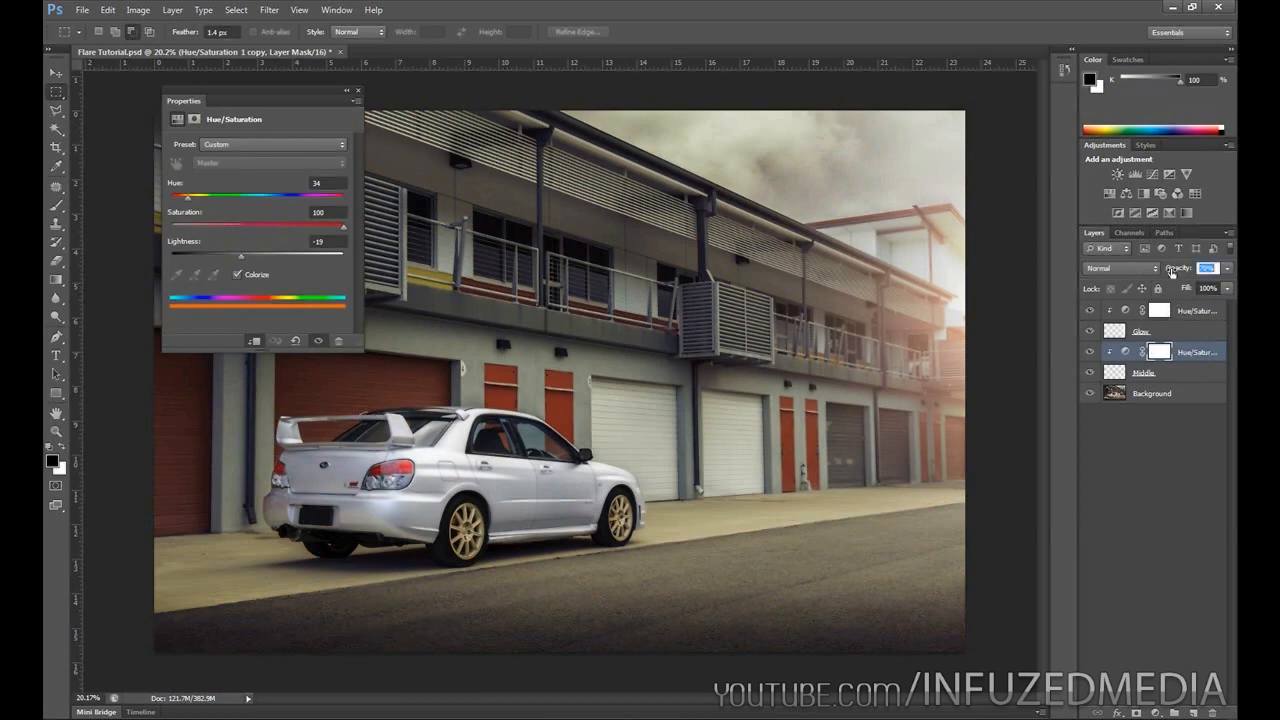
drag(240, 256, 252, 256)
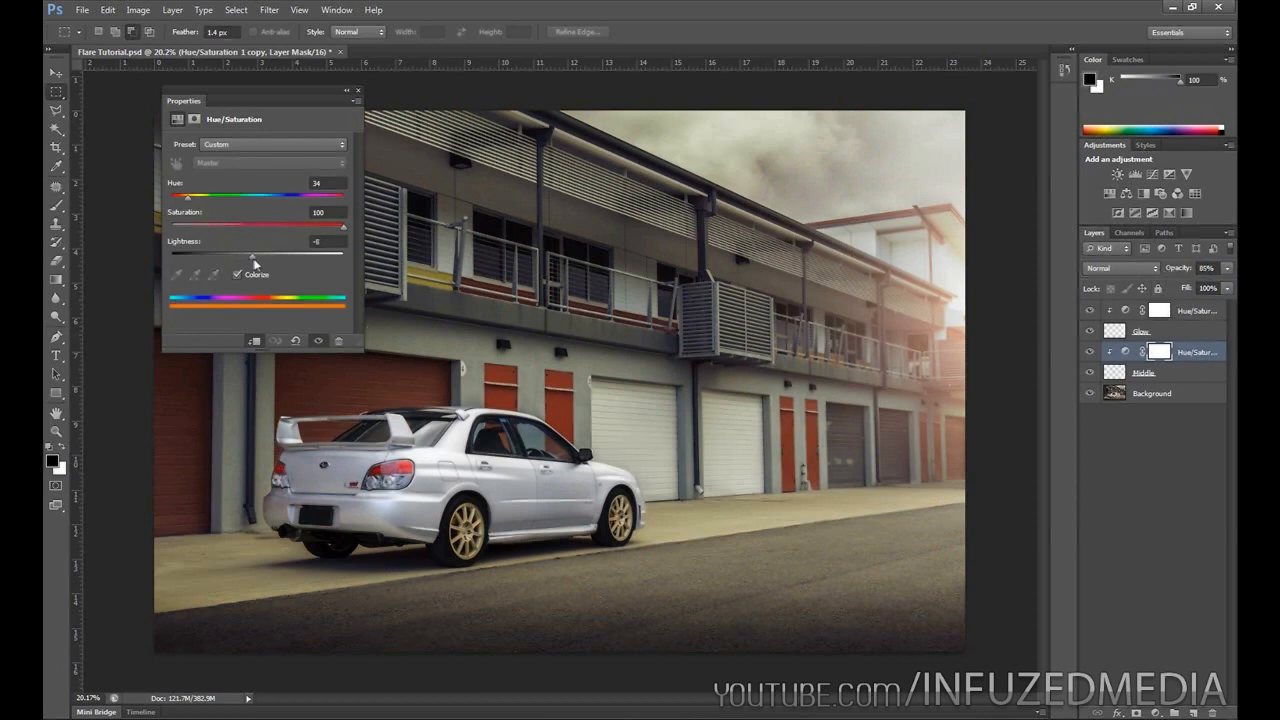
drag(252, 256, 284, 256)
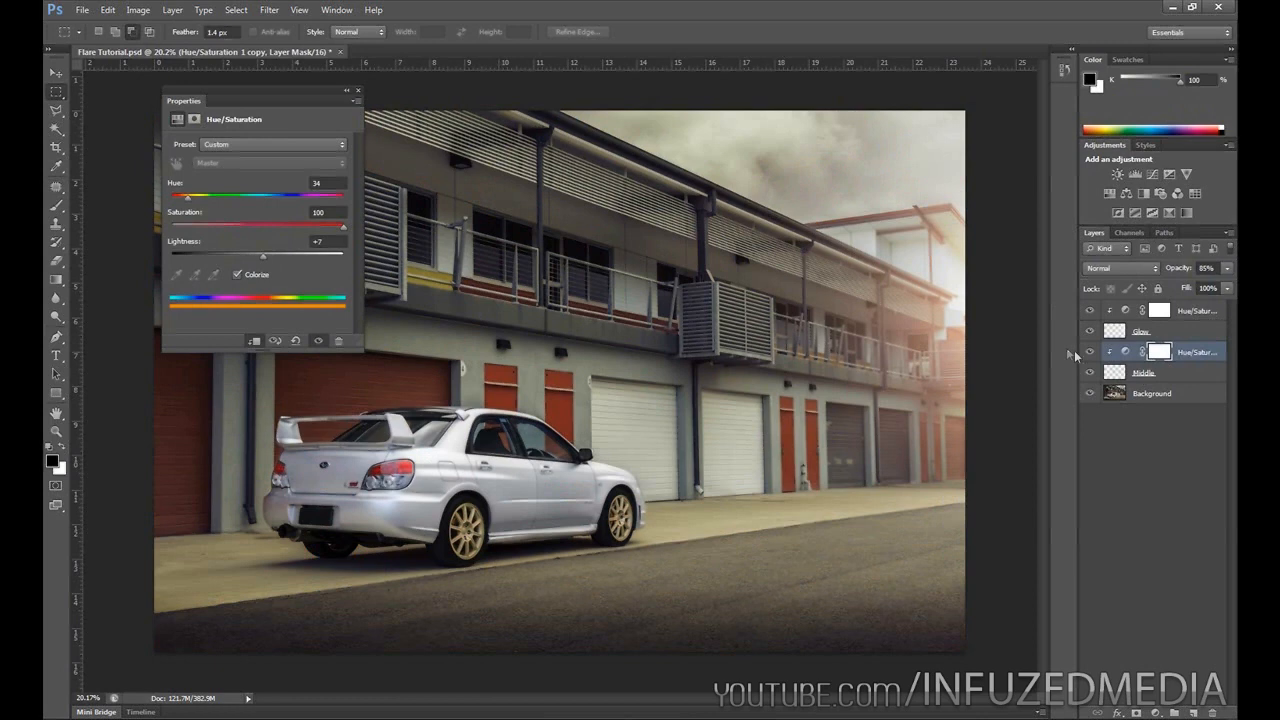
- Retune the Glow layer's fill value and lower its clipped tint's Lightness
click(1142, 332)
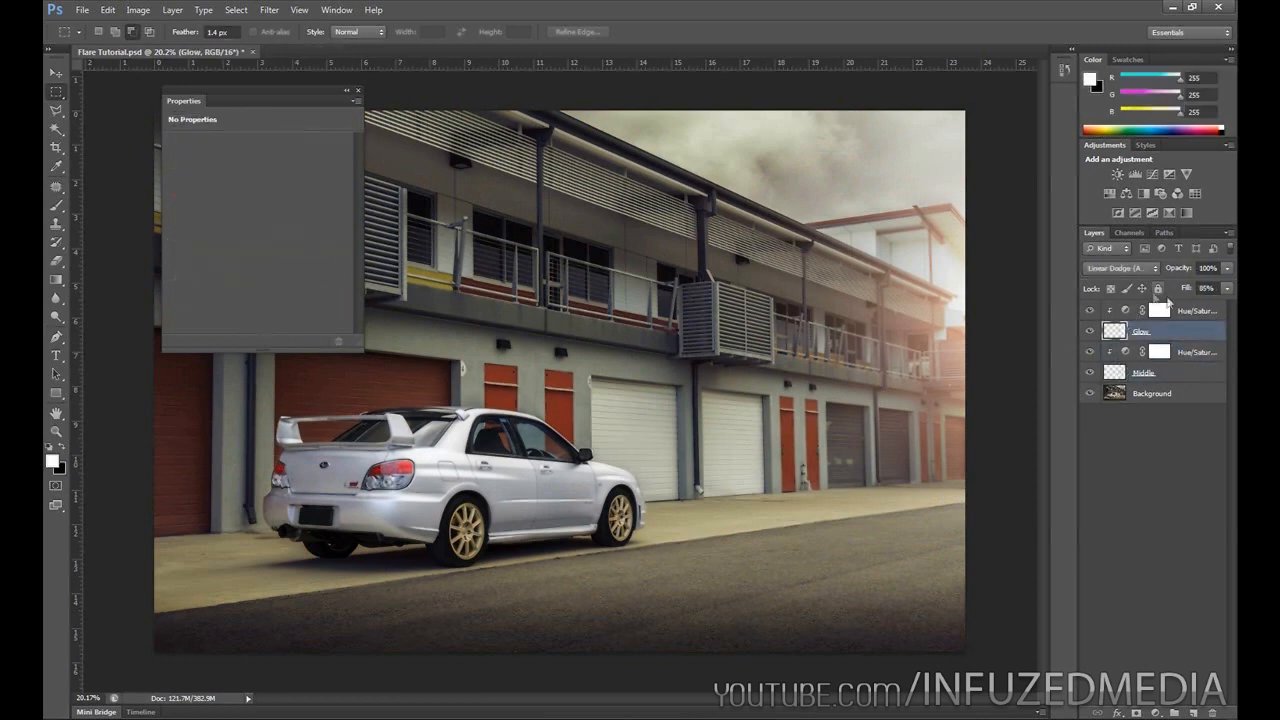
triple_click(1208, 288)
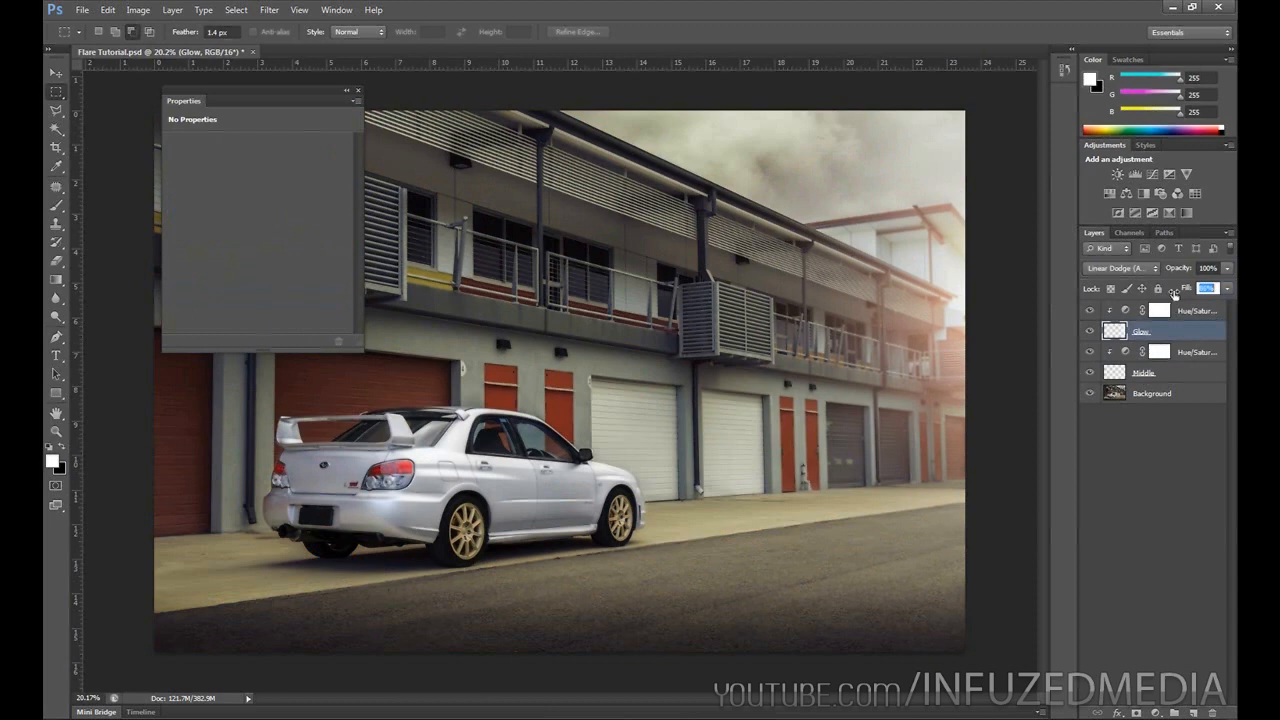
click(1180, 310)
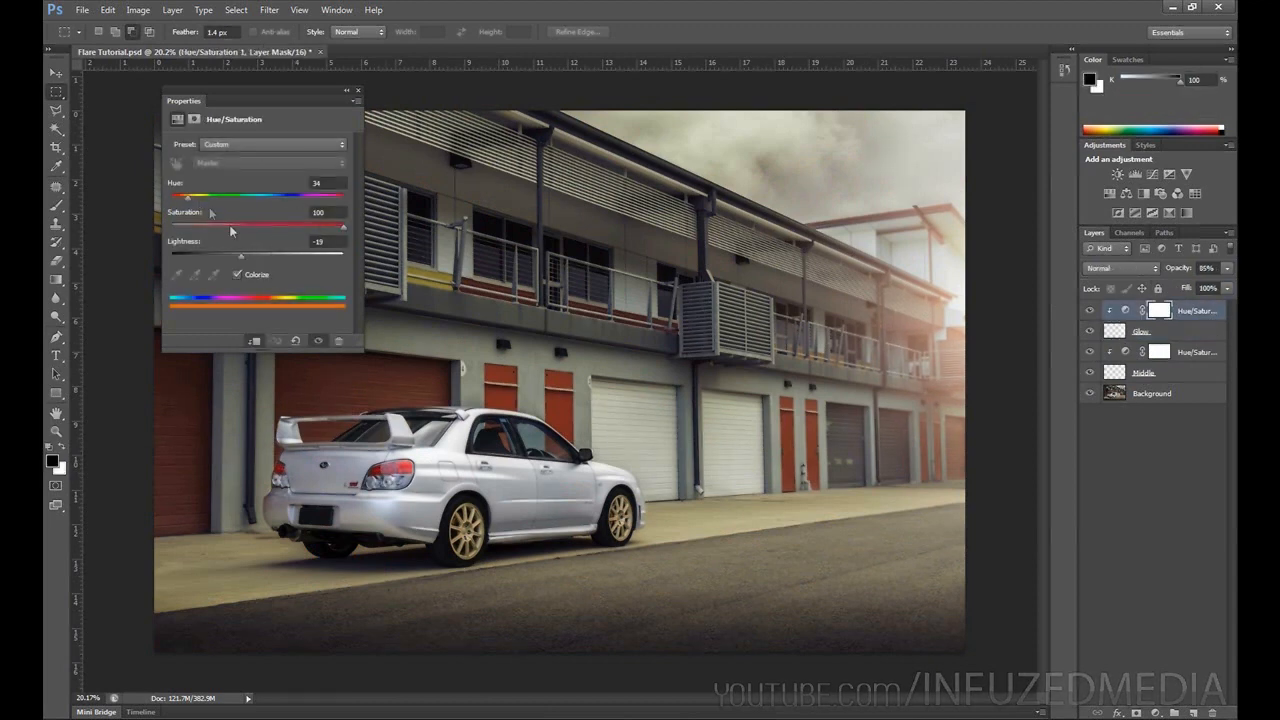
drag(242, 256, 236, 256)
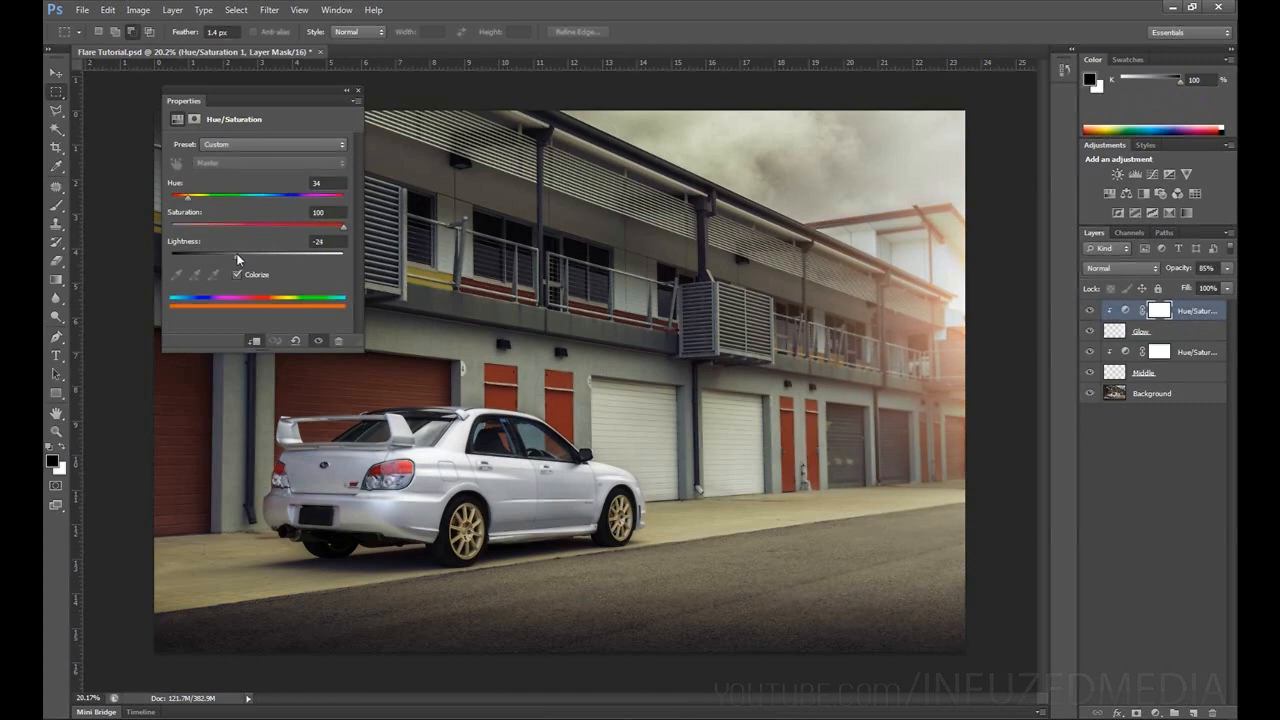